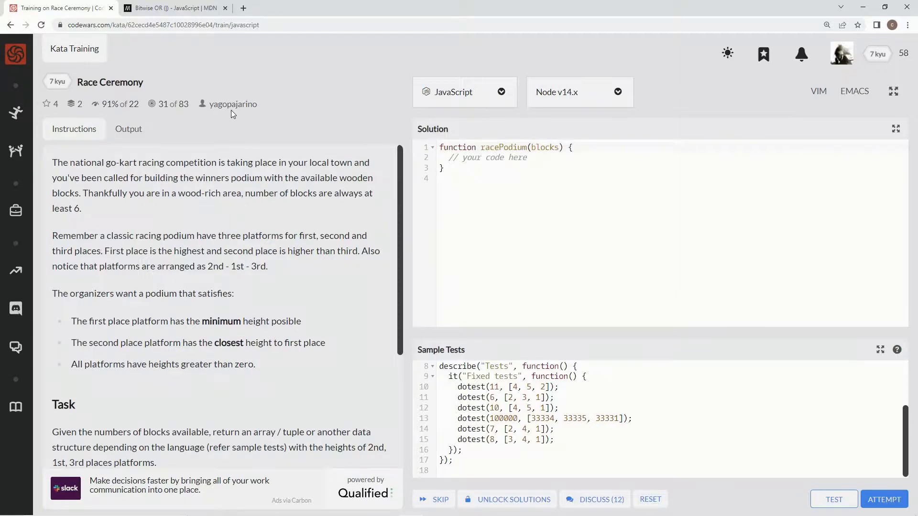
mouse_move(231, 116)
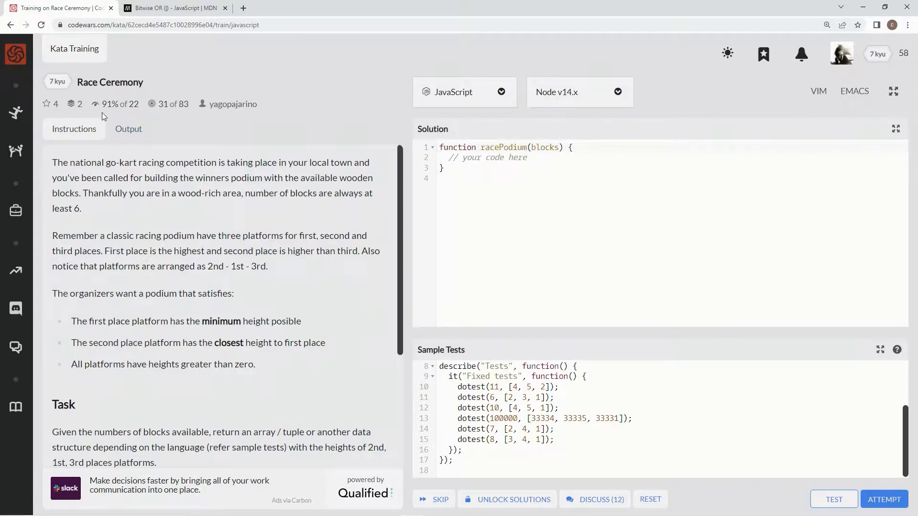
mouse_move(122, 116)
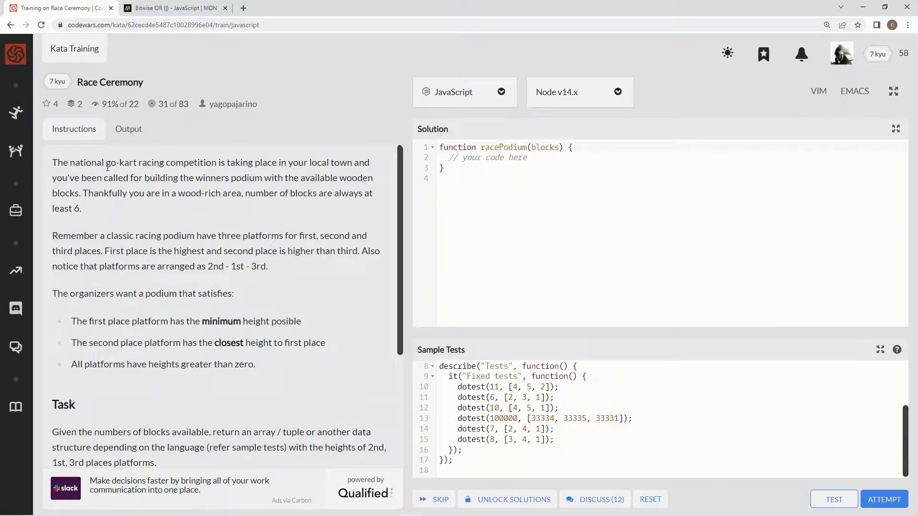
mouse_move(274, 176)
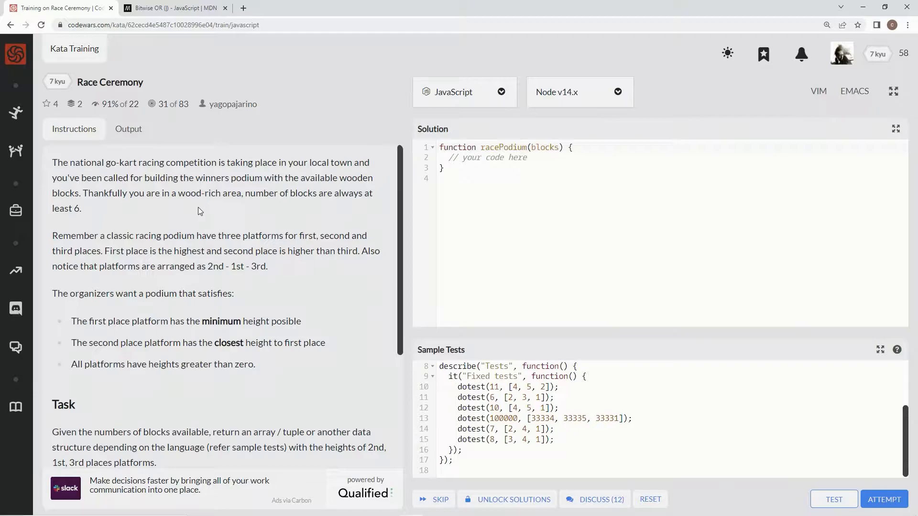
mouse_move(310, 208)
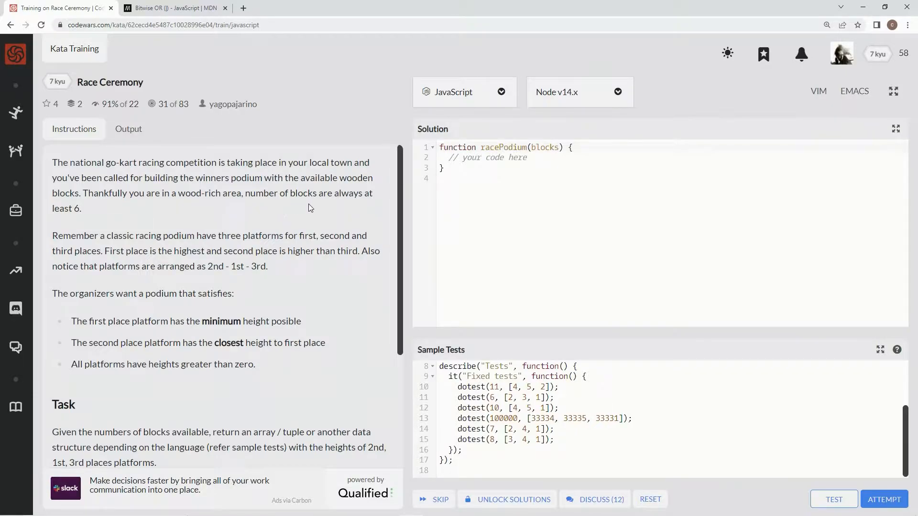
mouse_move(97, 229)
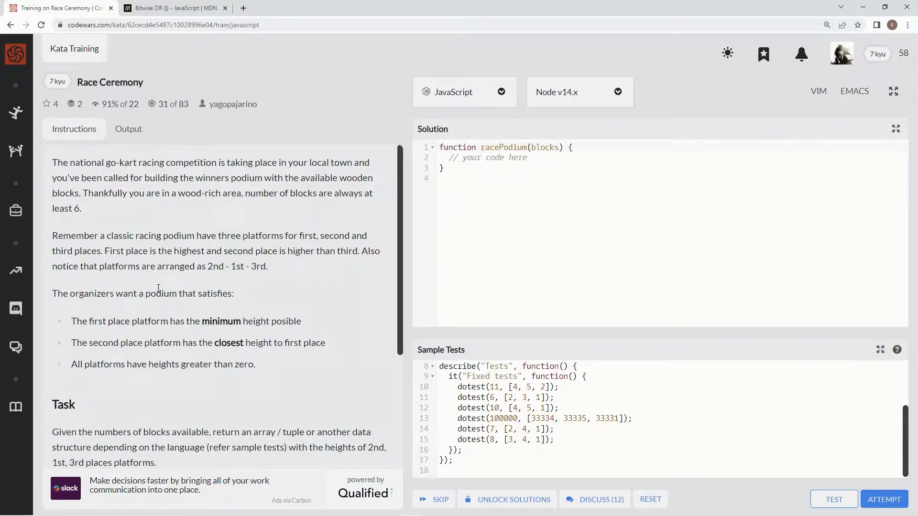
mouse_move(206, 268)
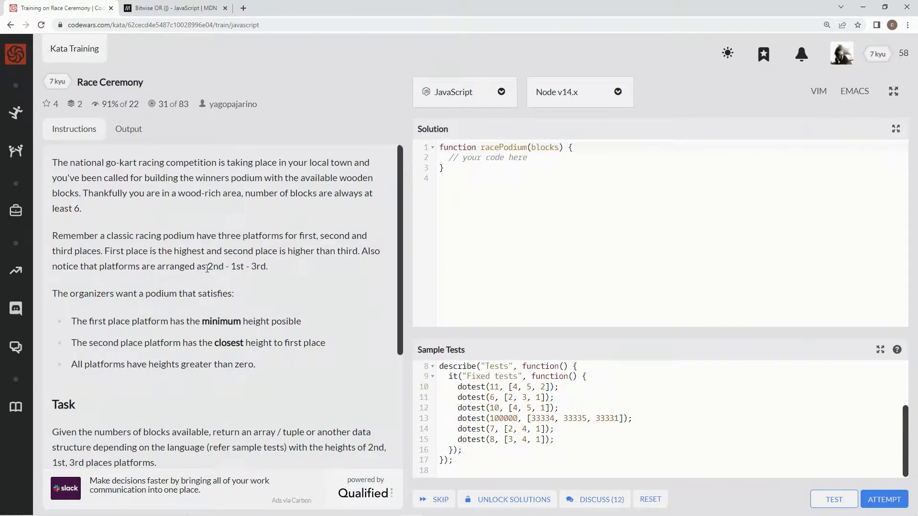
mouse_move(66, 298)
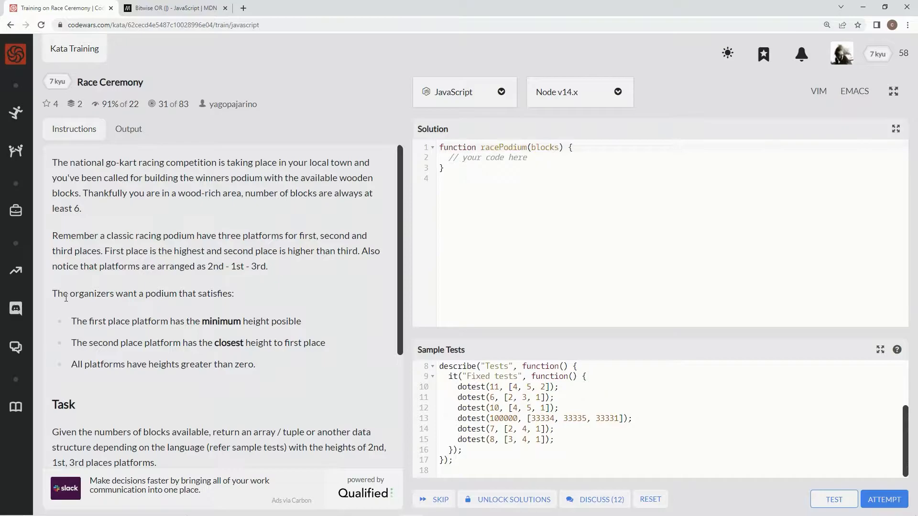
mouse_move(204, 306)
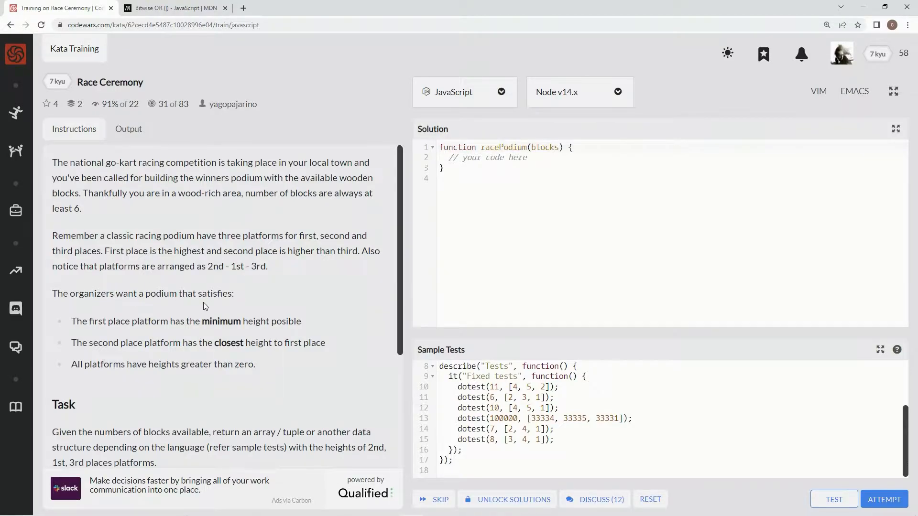
mouse_move(171, 325)
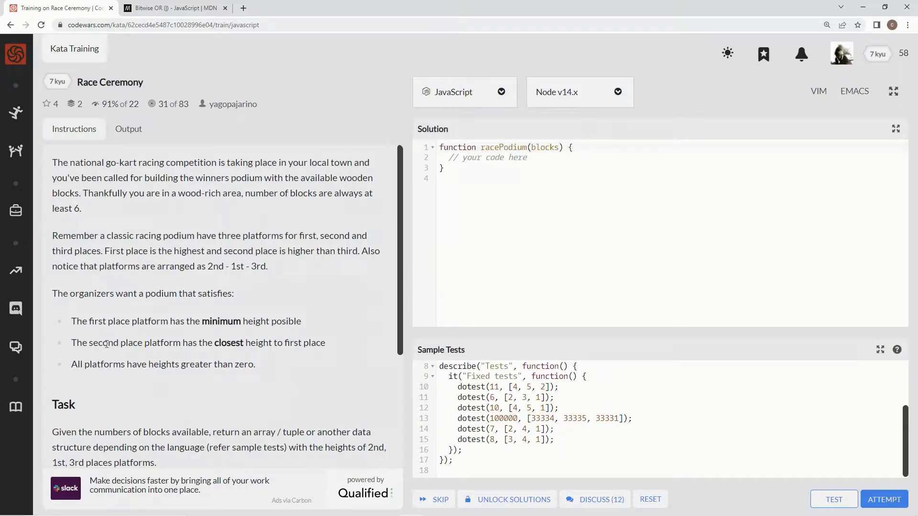
mouse_move(170, 353)
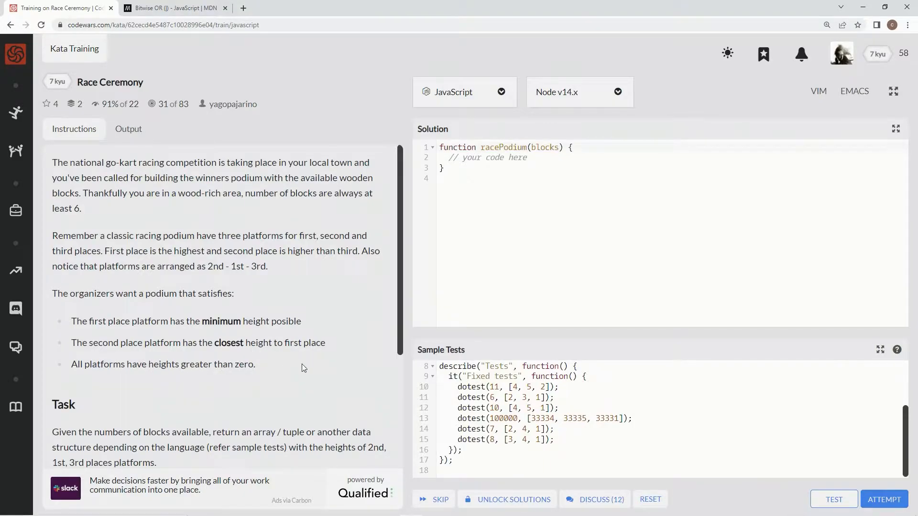
Step: Replace the placeholder comment with 'let second = blocks / 3', correcting the 'blcoks' typo
scroll(down, 3)
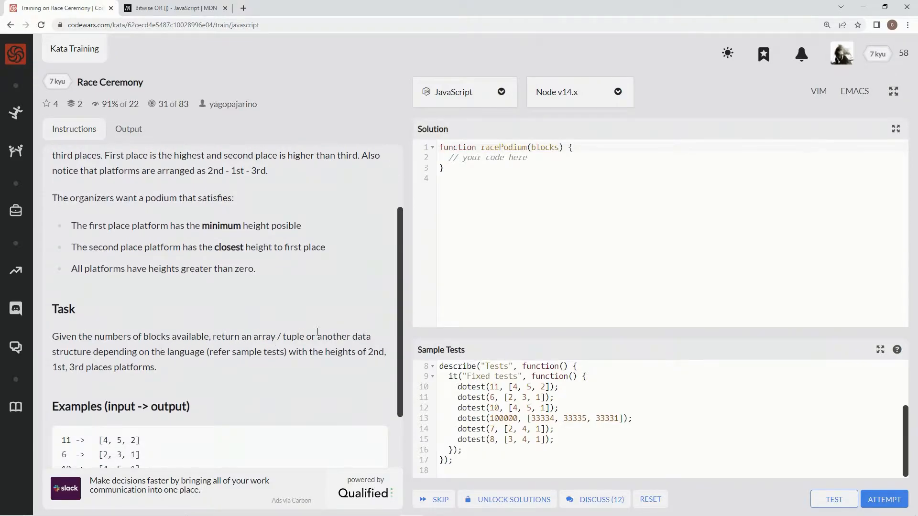
mouse_move(366, 366)
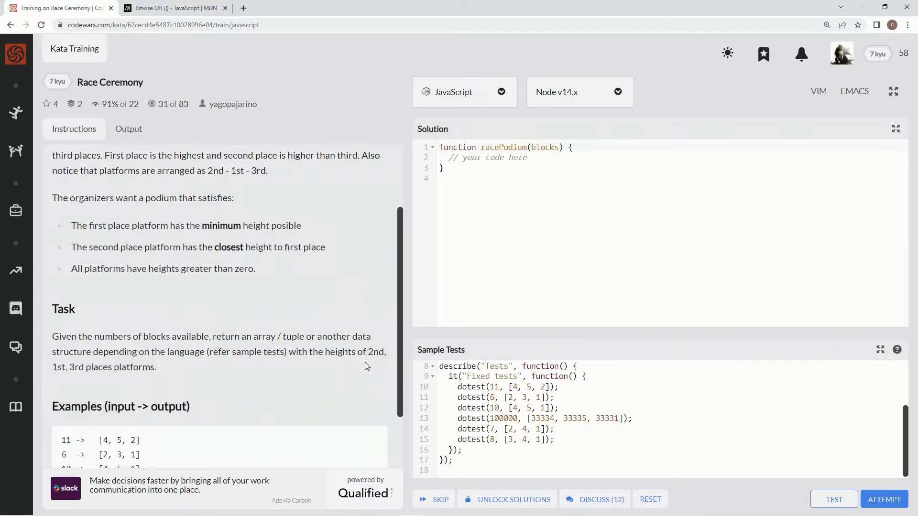
mouse_move(102, 363)
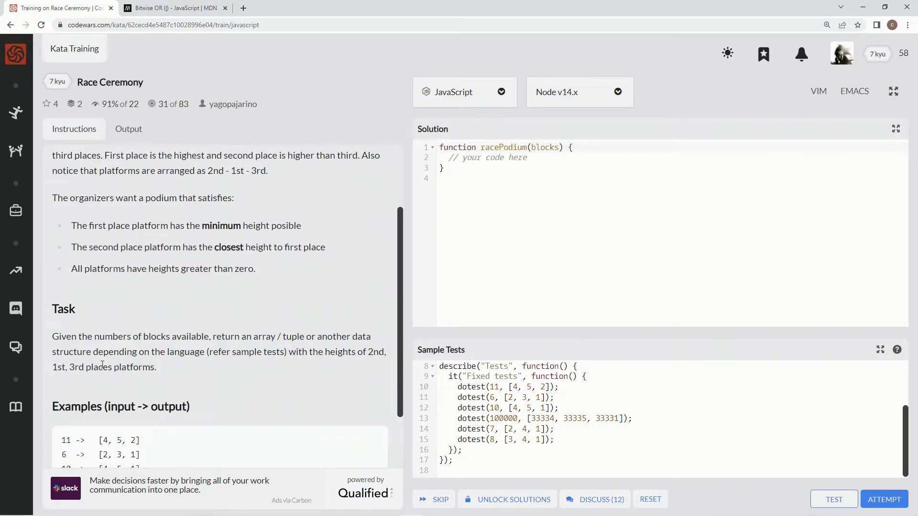
scroll(down, 3)
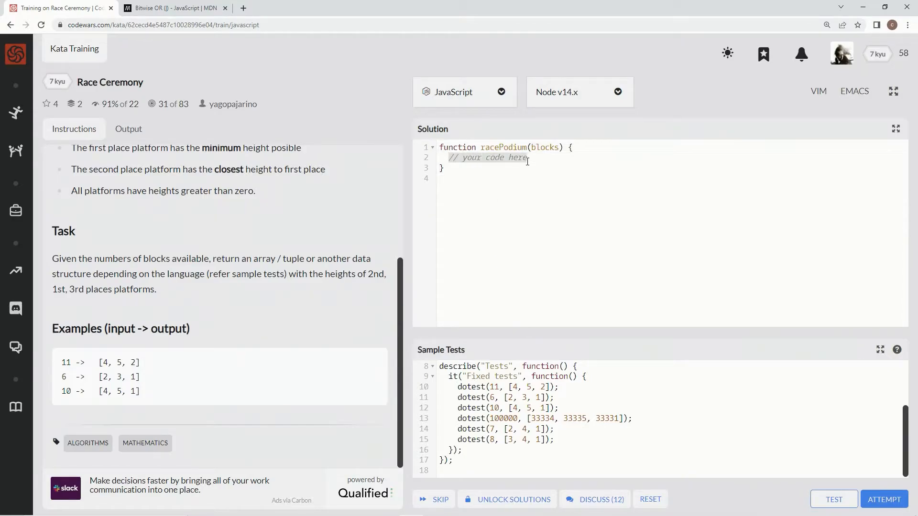
mouse_move(568, 273)
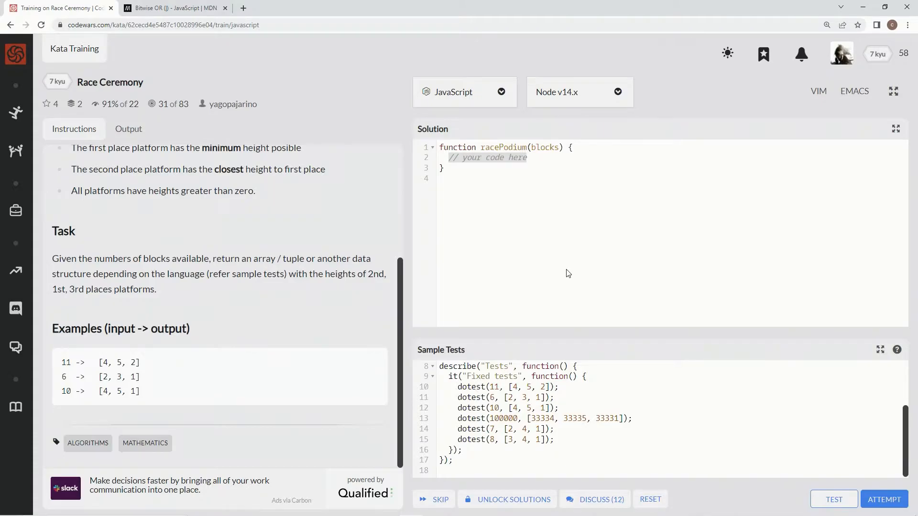
text(let secon)
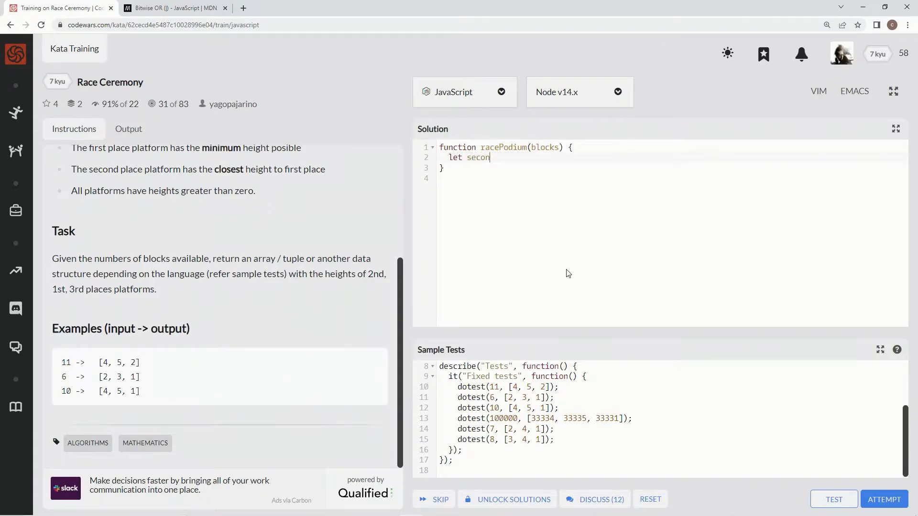
text(d =)
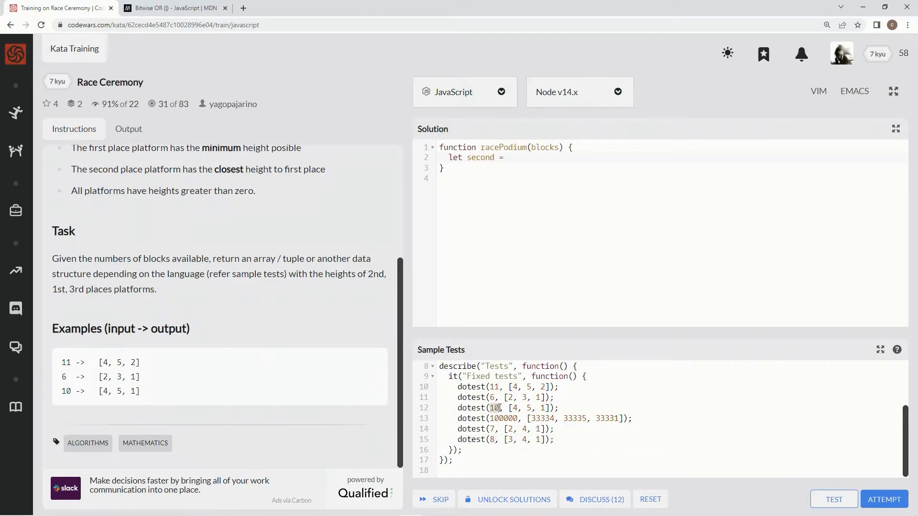
click(515, 408)
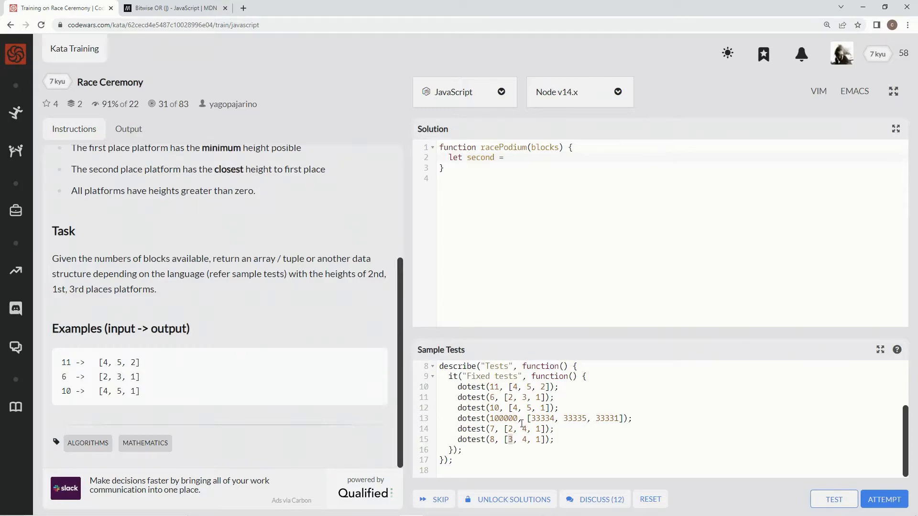
mouse_move(504, 372)
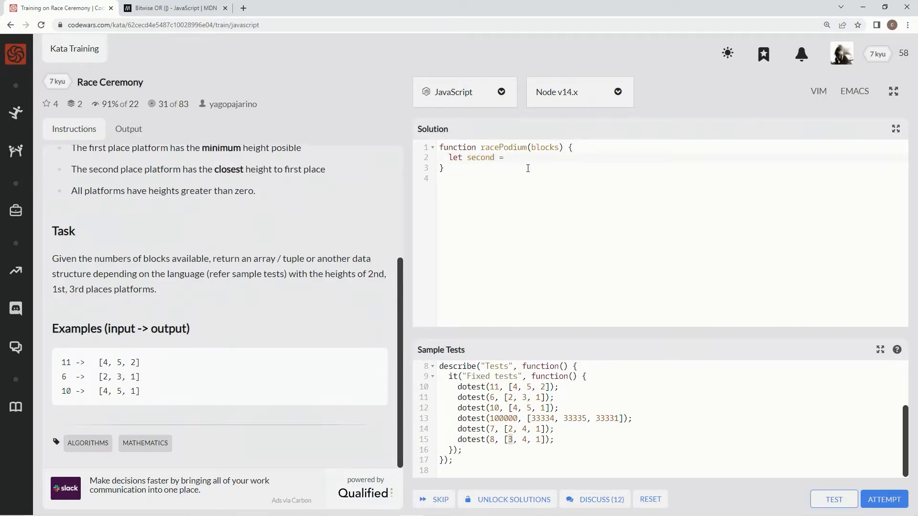
click(508, 157)
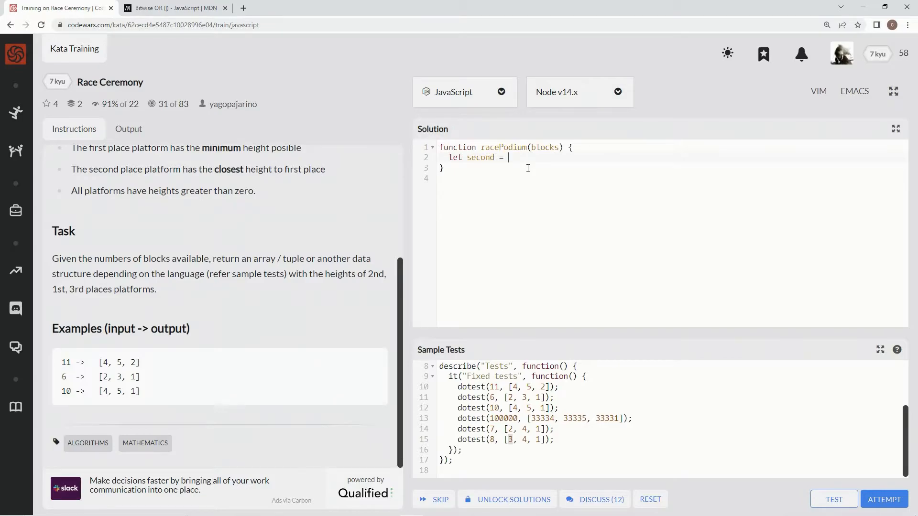
text(blcoks)
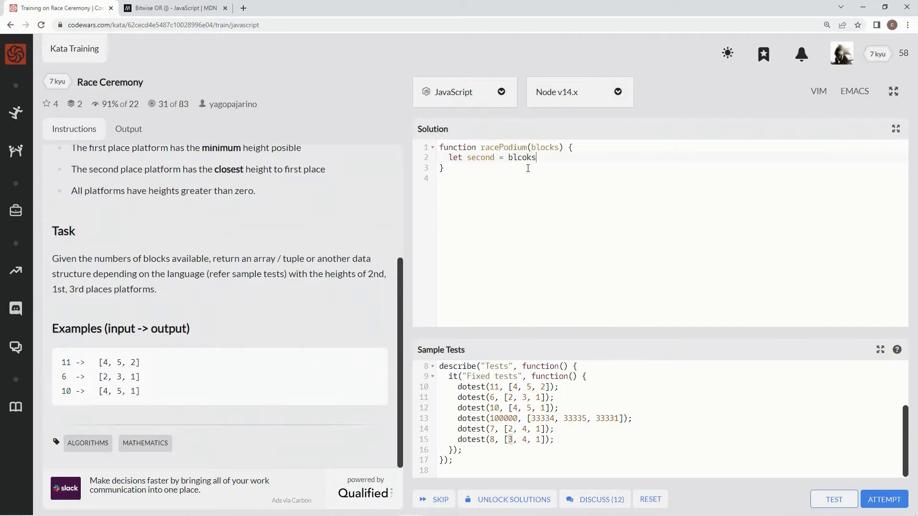
text(blocks)
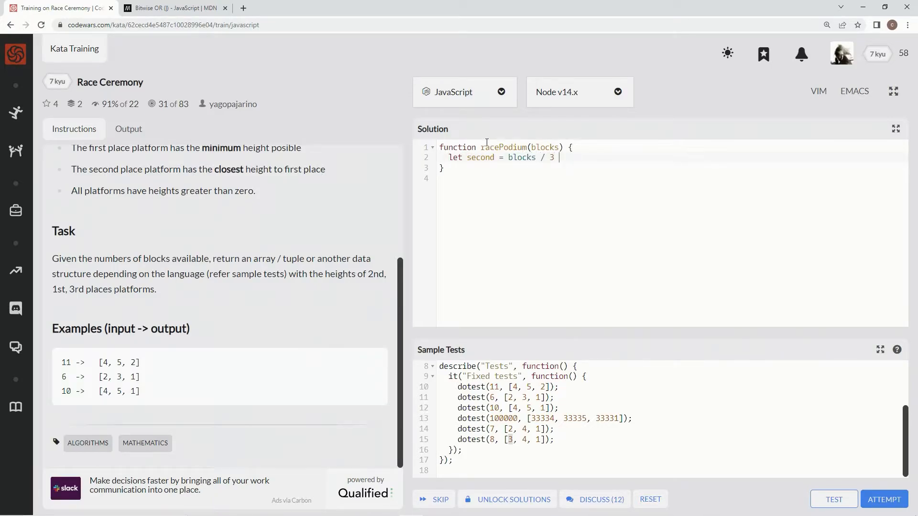
Step: Run the MDN Bitwise OR demo with 5.3333 | 0 to confirm it prints 5, then return to the kata
click(173, 8)
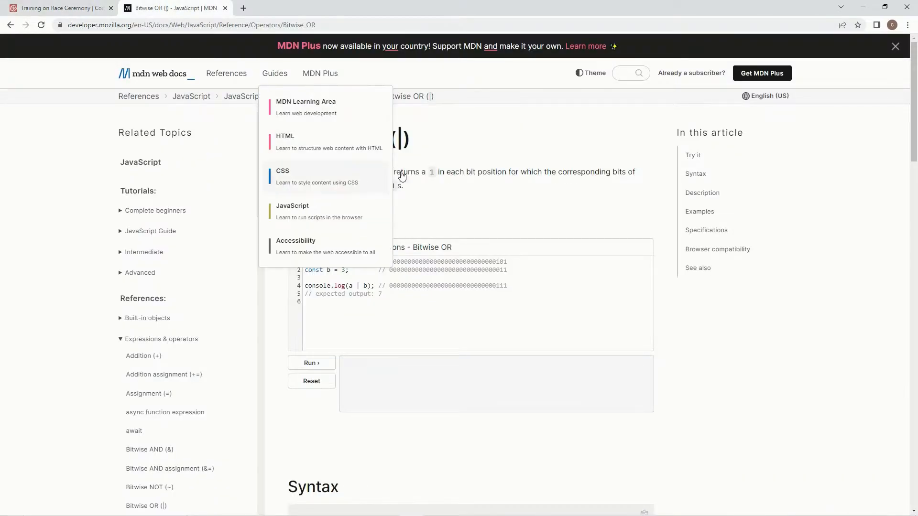
mouse_move(390, 184)
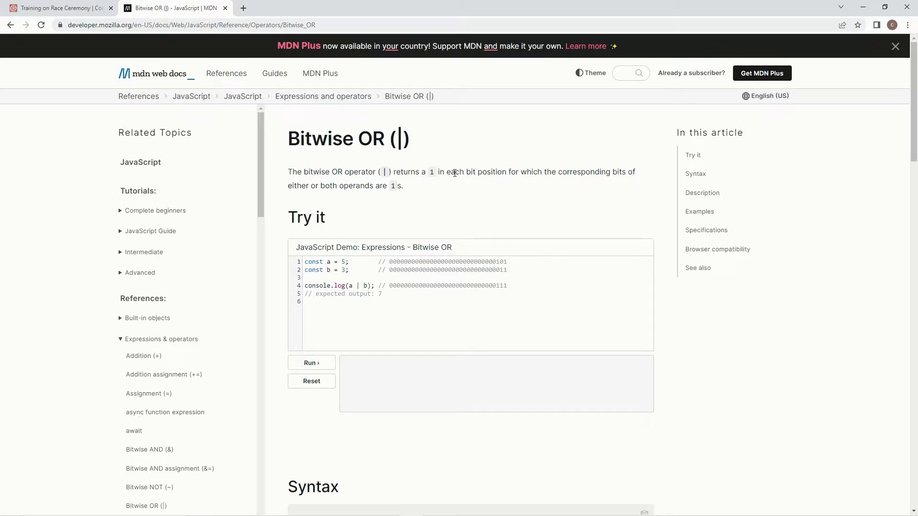
mouse_move(611, 182)
text(0)
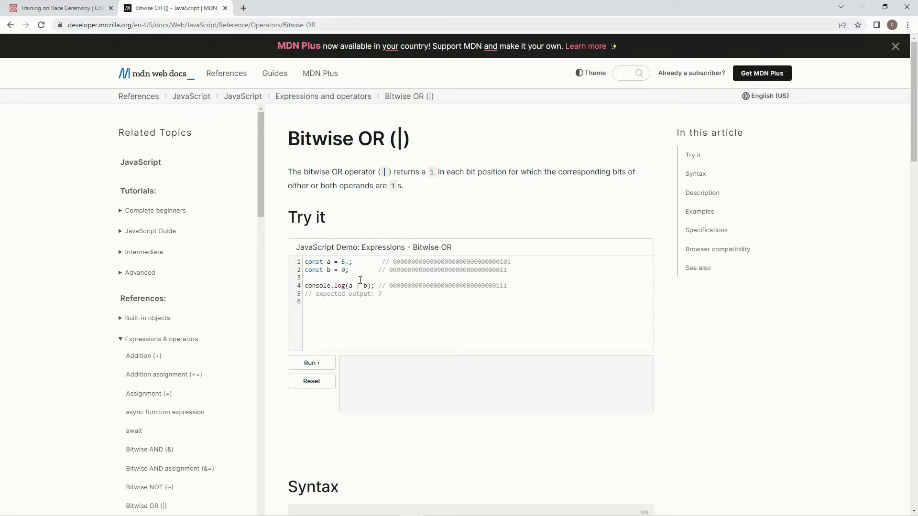
text(33)
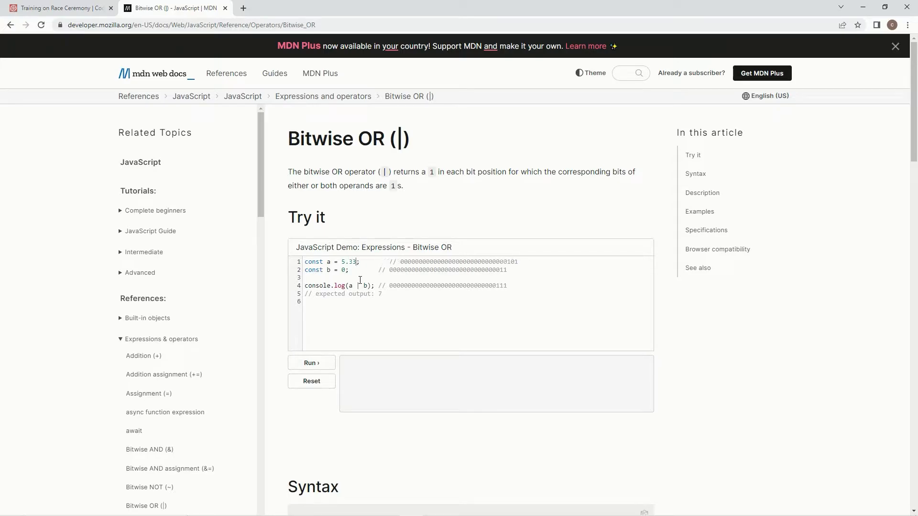
text(33)
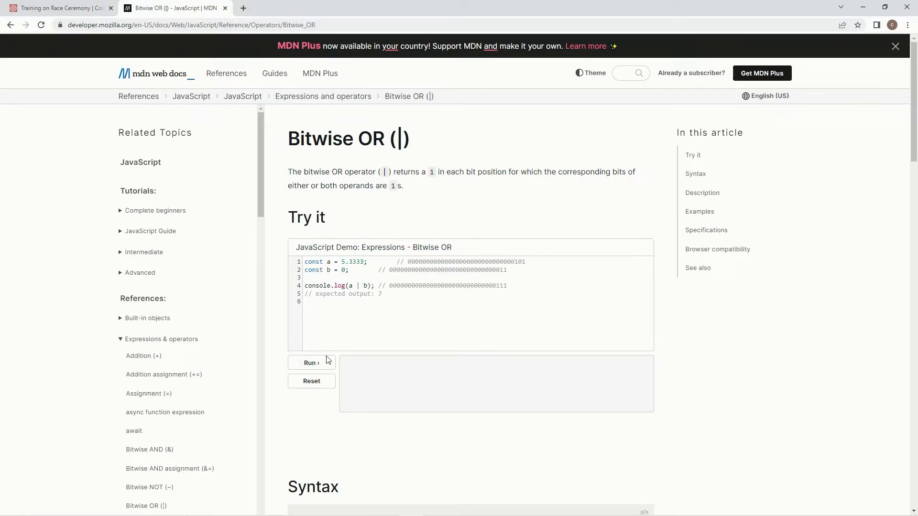
click(311, 362)
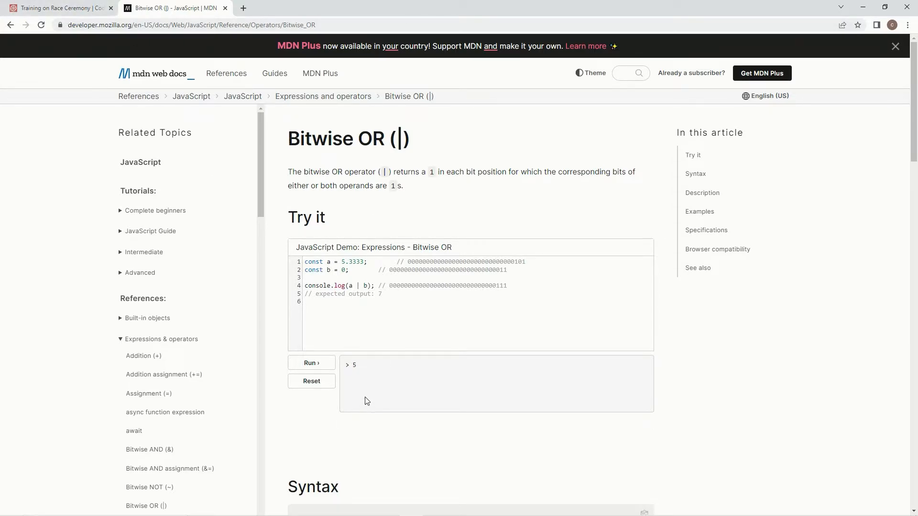
click(56, 8)
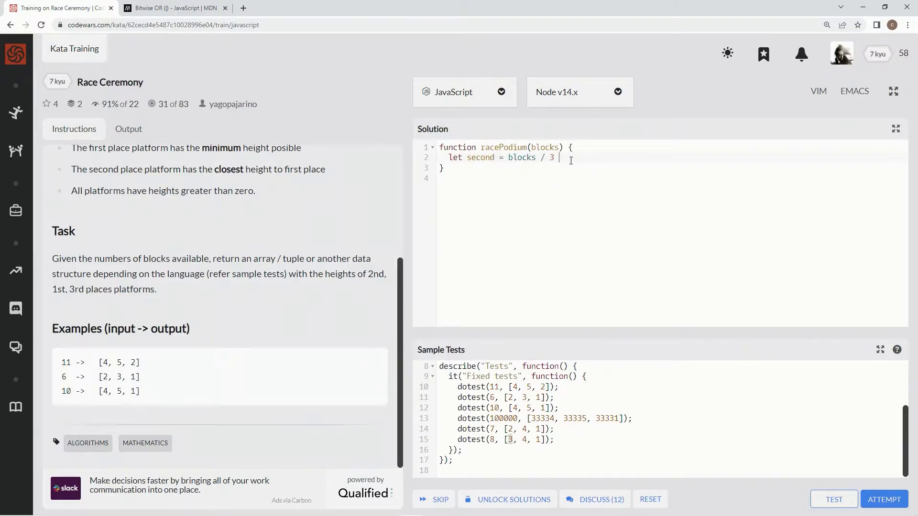
Step: Complete the line as 'blocks / 3 + 2/3 | 0' and add 'return second'
text(+)
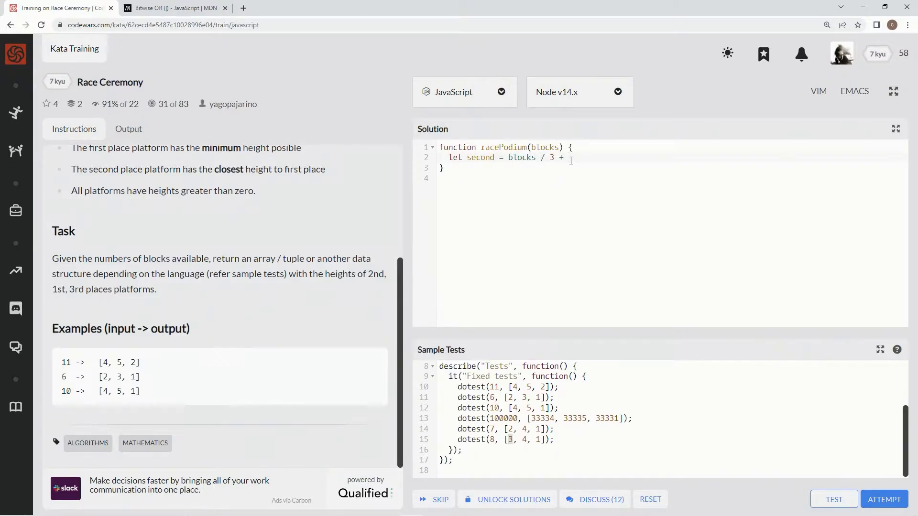
text(2/3)
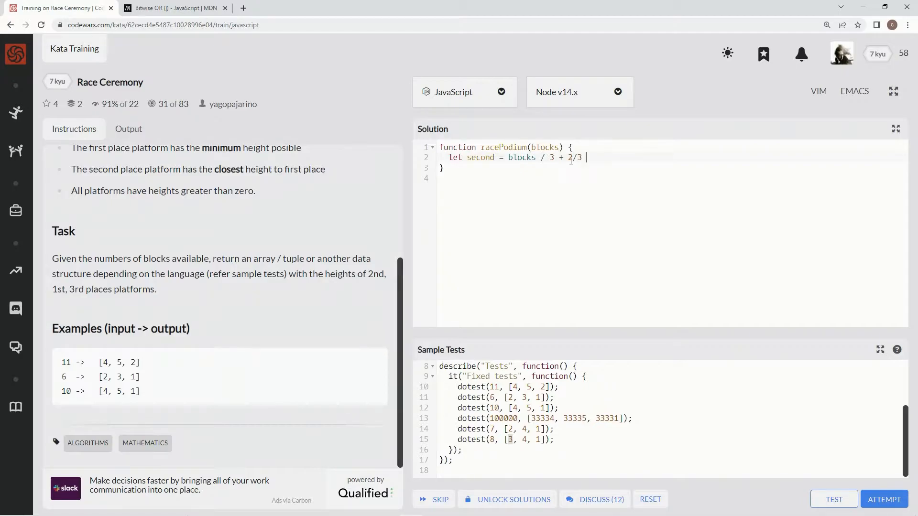
text(|)
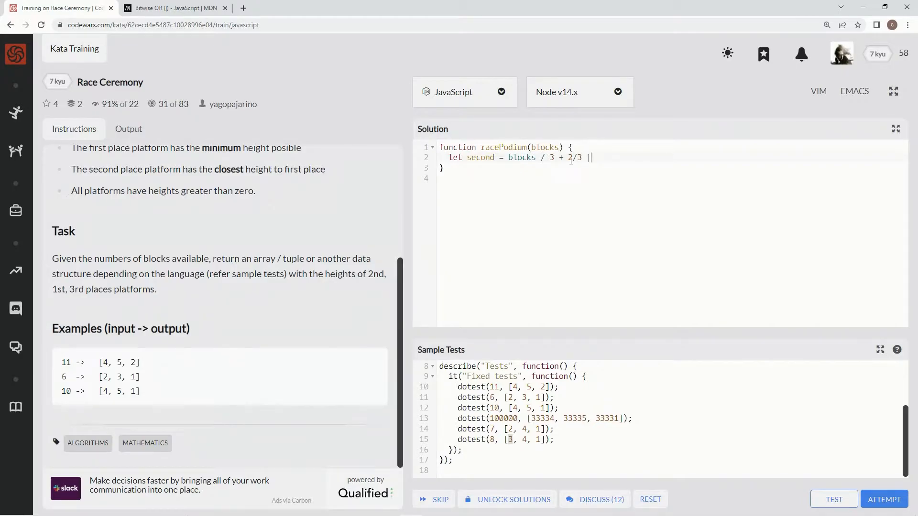
text(0)
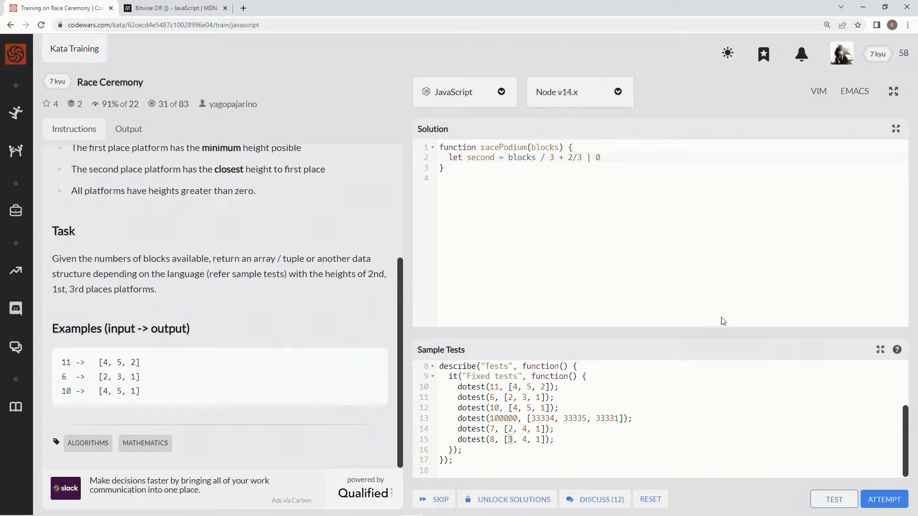
mouse_move(833, 499)
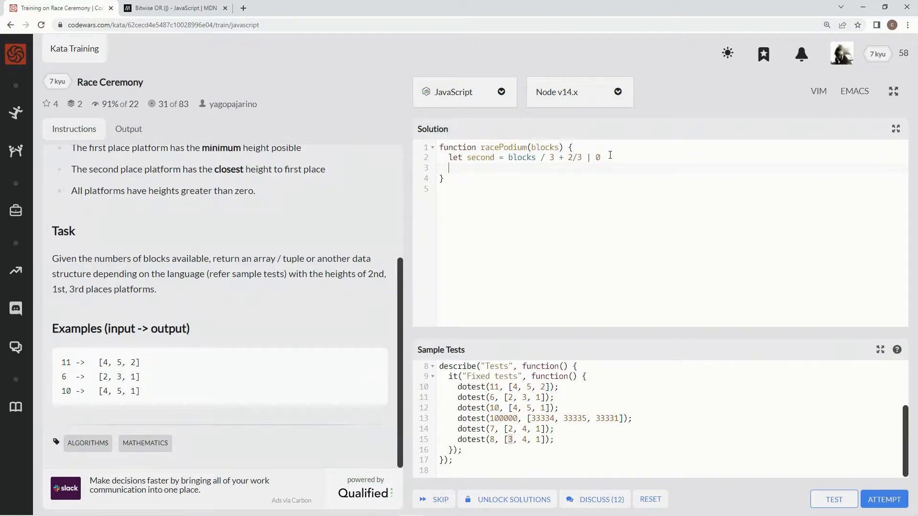
text(return se)
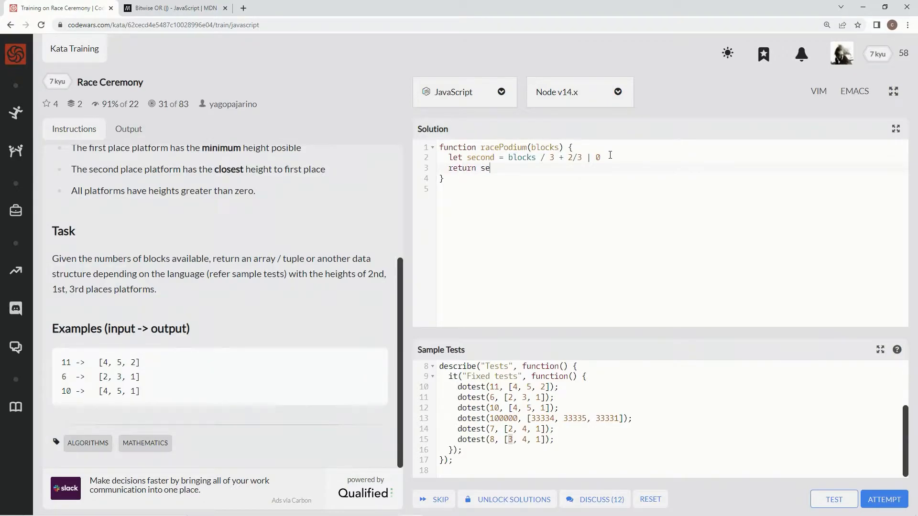
text(cond)
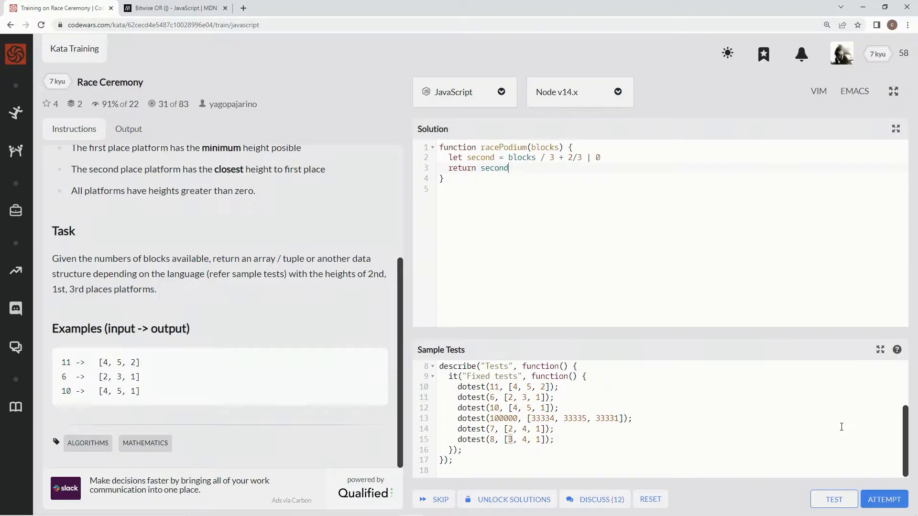
Step: Run the sample tests, which fail for n = 11 returning 4 instead of [4, 5, 2]
click(833, 499)
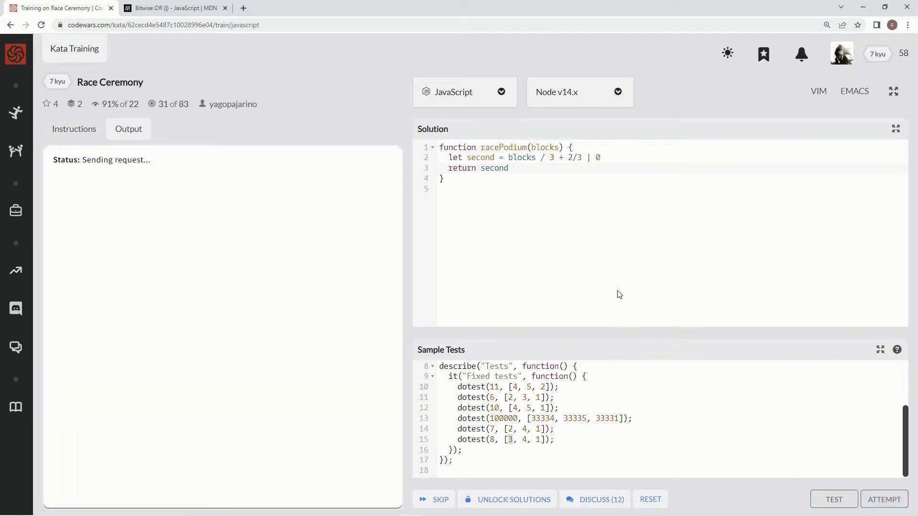
click(833, 499)
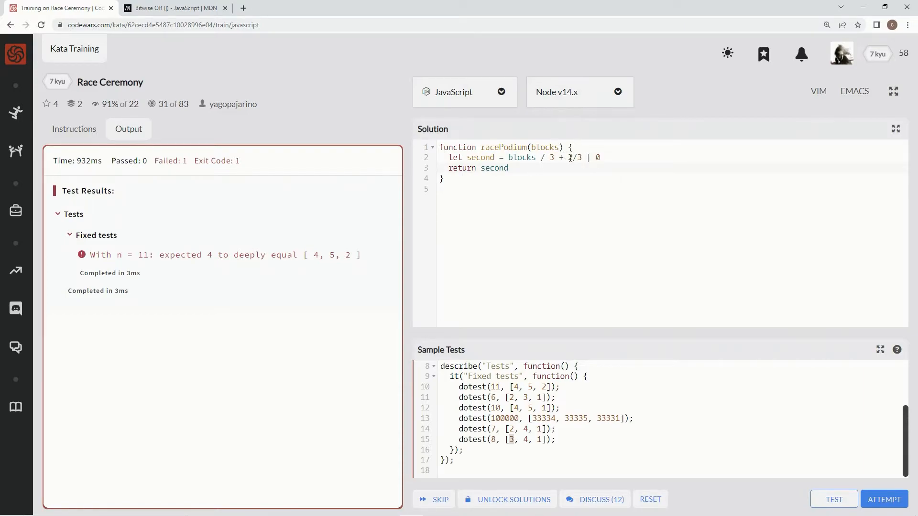
Step: Chain a declaration 'first = second + 1' after second
text(2)
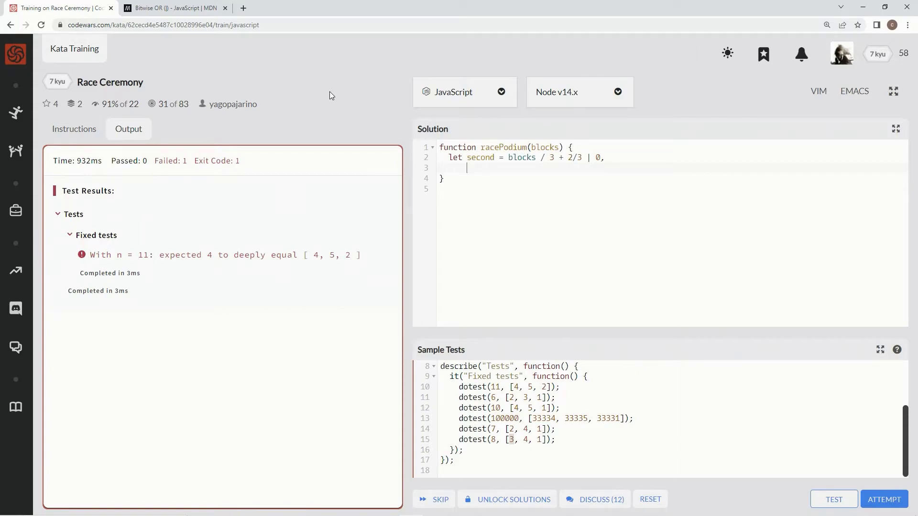
text(f)
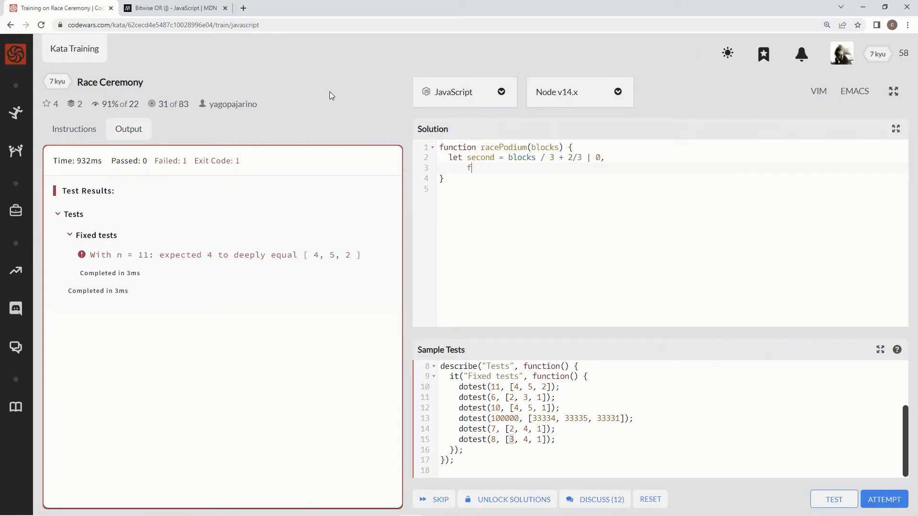
text(irst =)
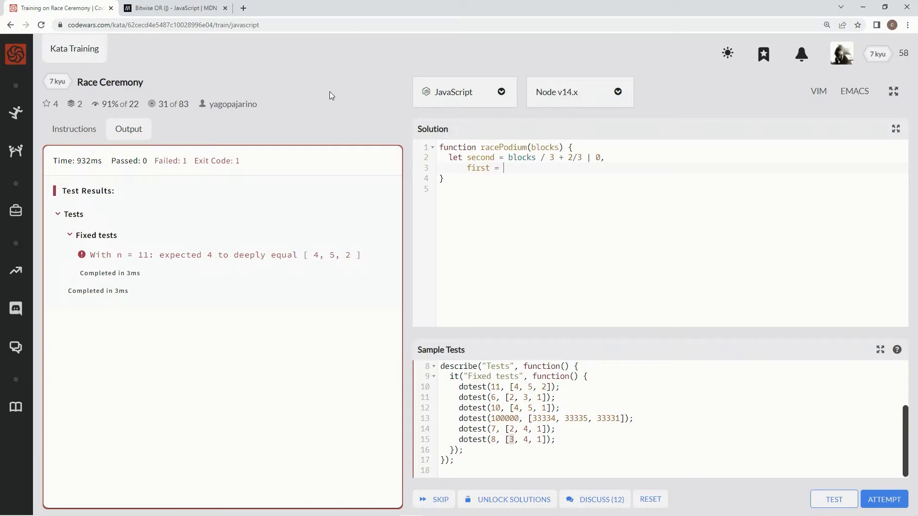
text(seco)
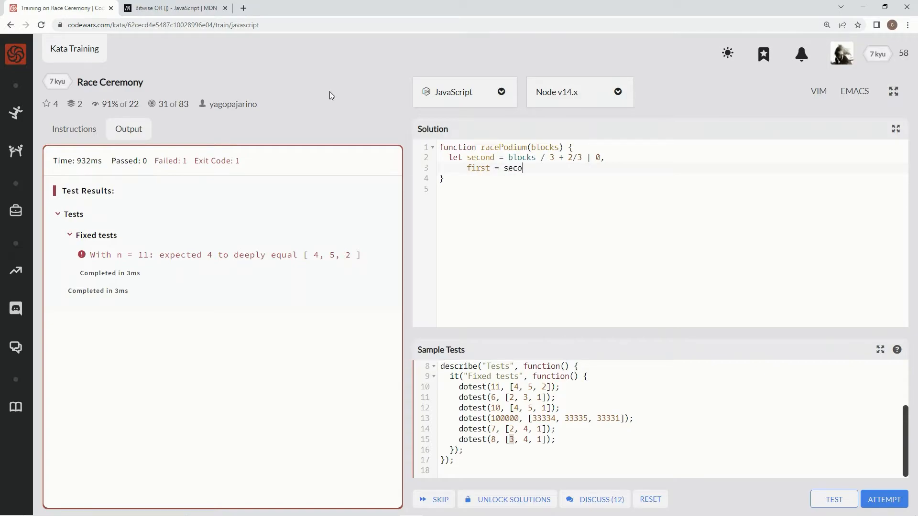
text(nd + 1)
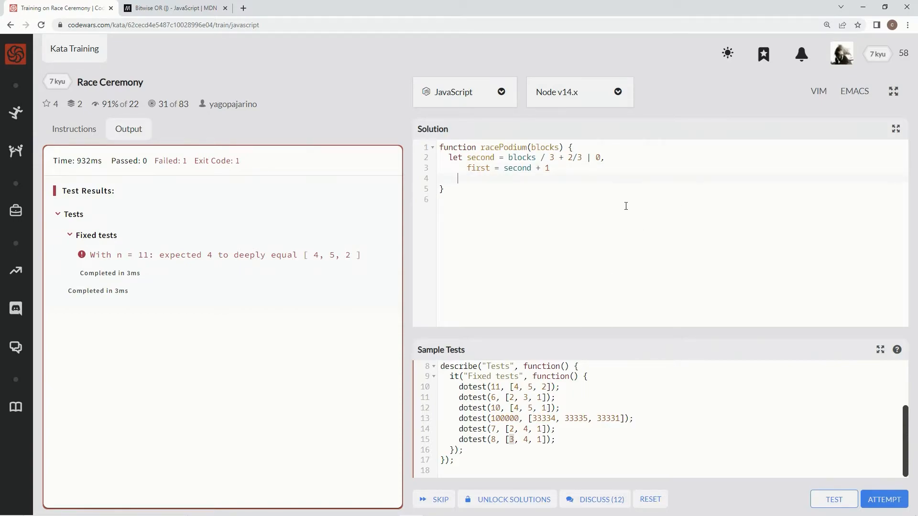
Step: Add the declaration 'third = blocks - first - second'
key(Backspace)
text(thir)
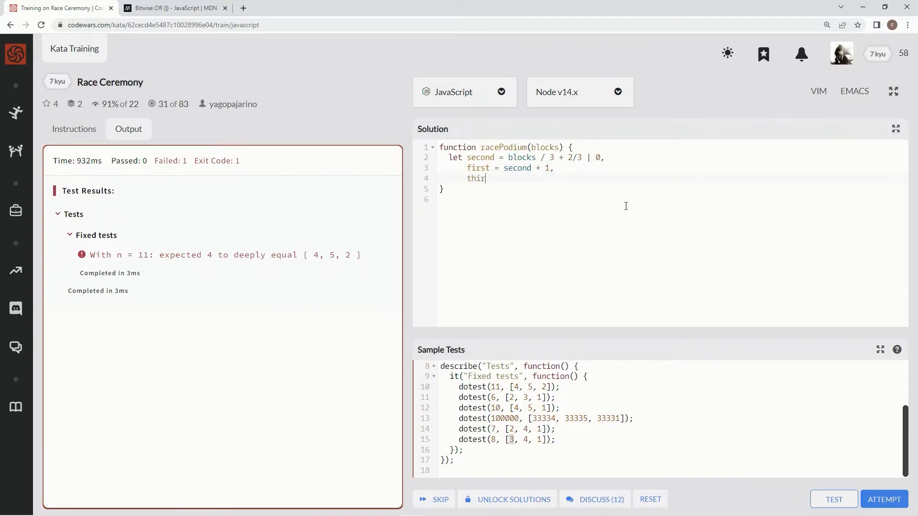
text(d =)
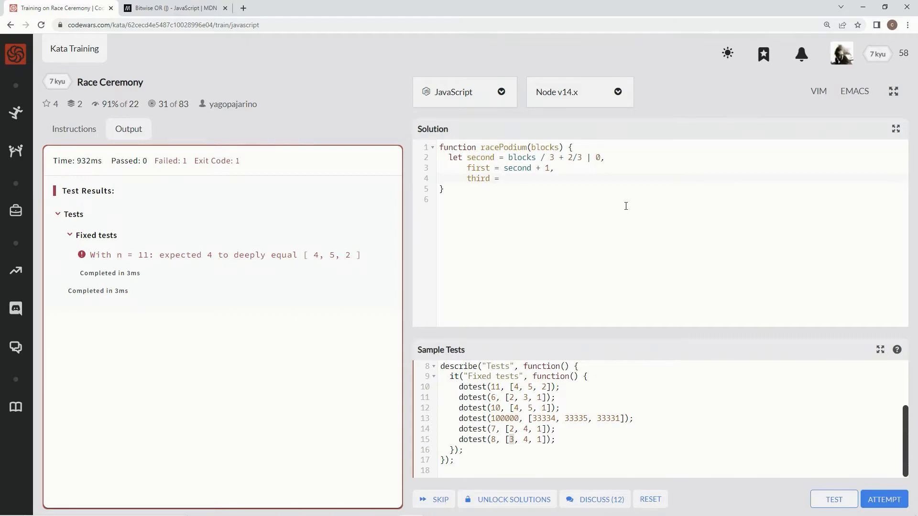
text(blocks - first -)
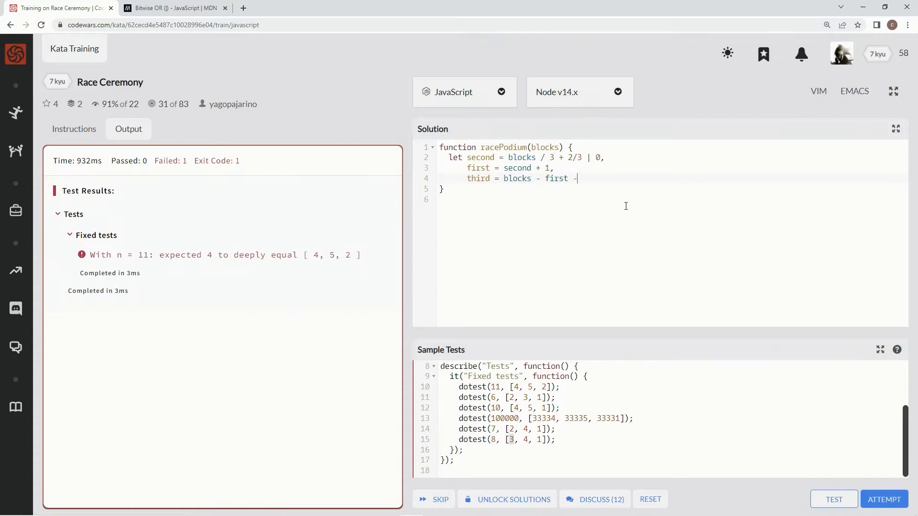
text(second)
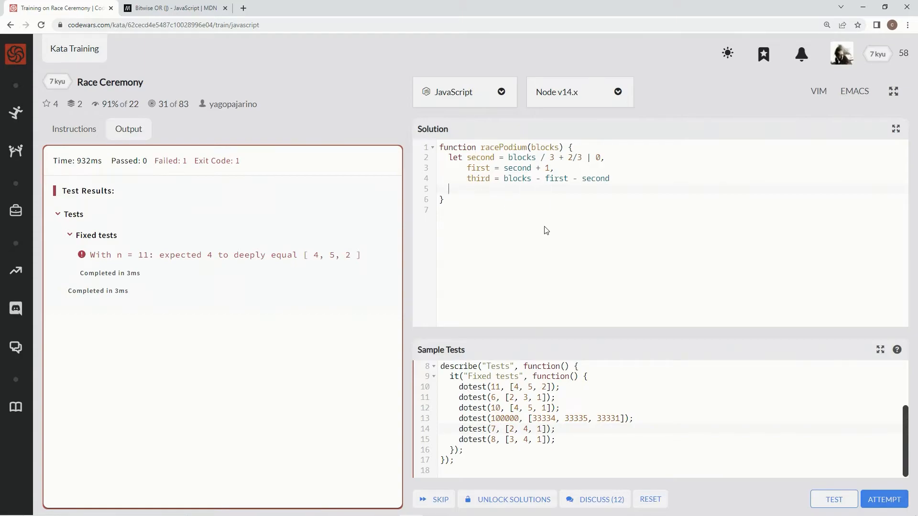
Step: Add a special case returning [2, 4, 1] when blocks == 7, copying the array from the sample tests
text(if ()
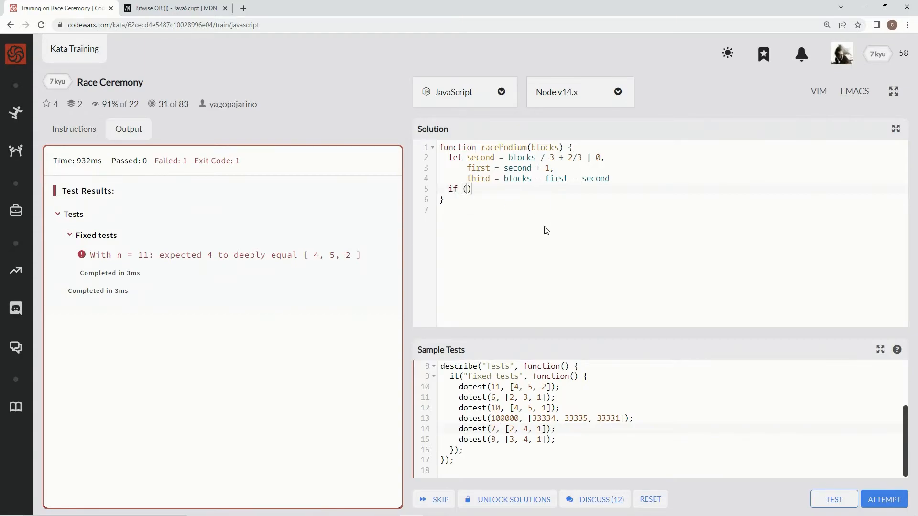
text(block)
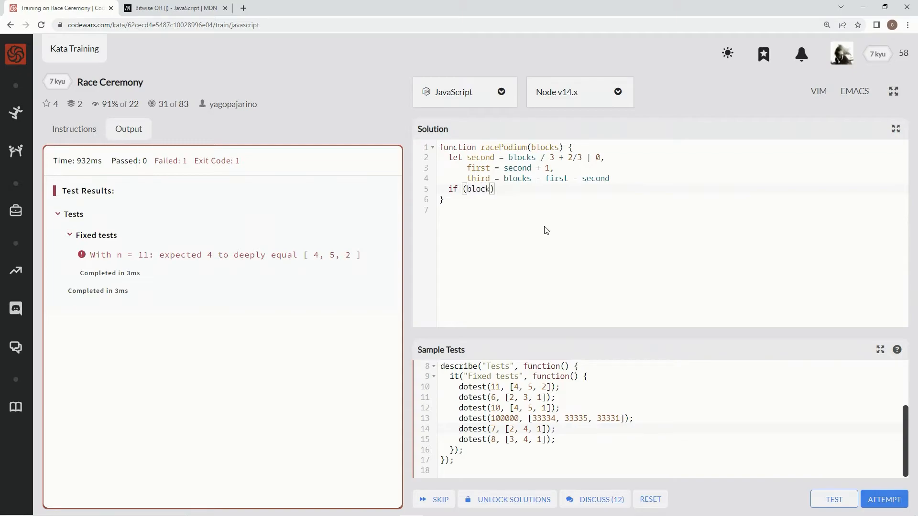
text(s = 7)
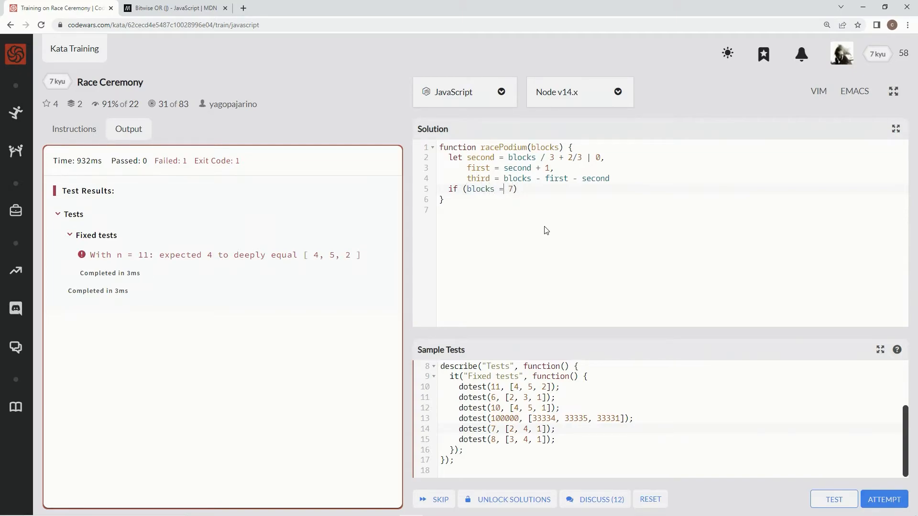
text(=)
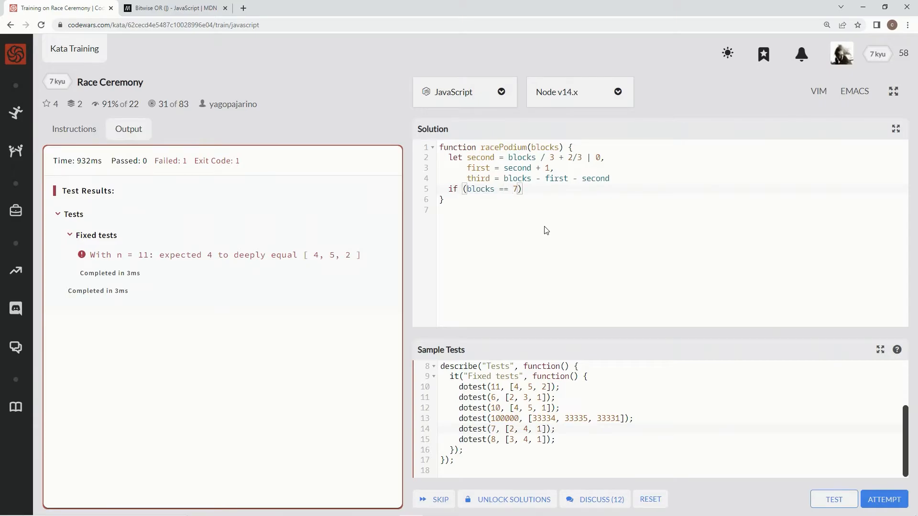
text({)
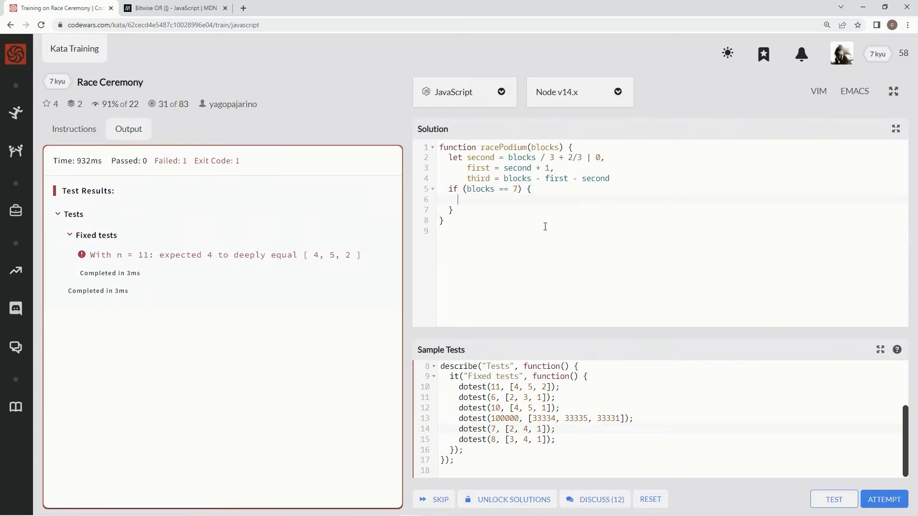
text(return)
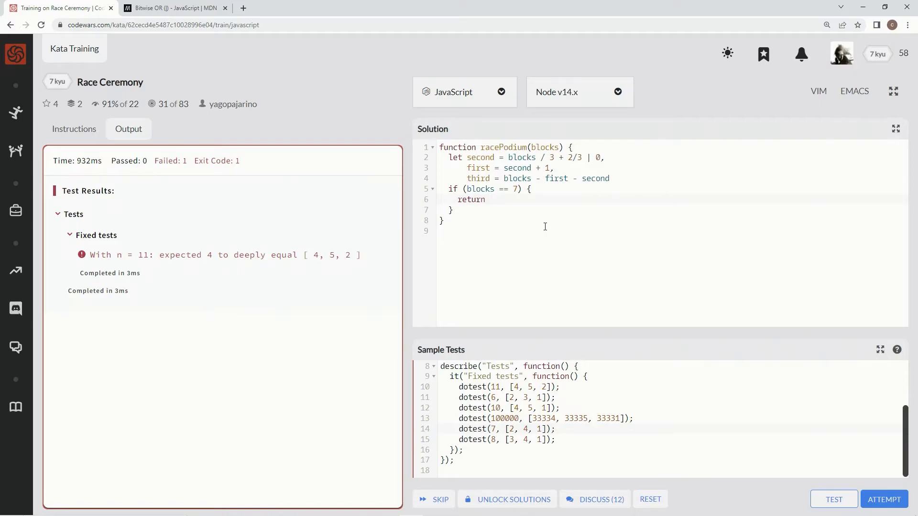
text([])
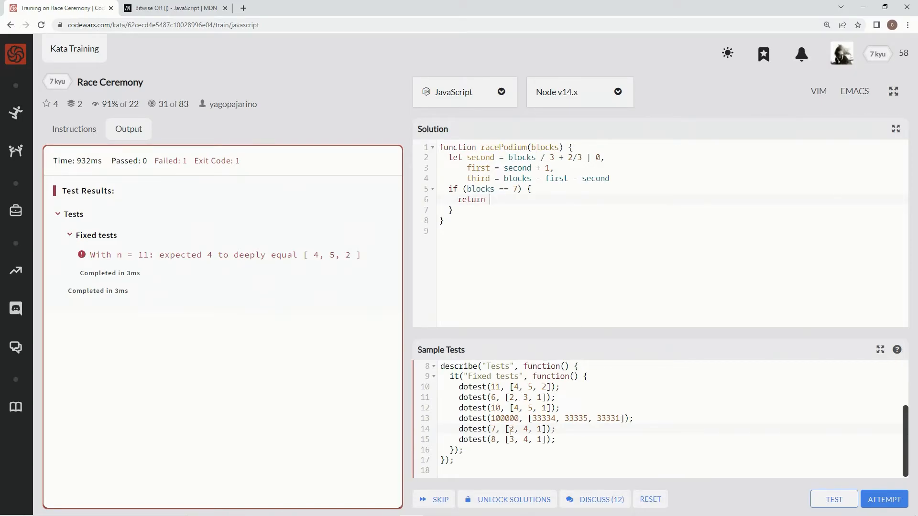
drag(502, 428, 543, 429)
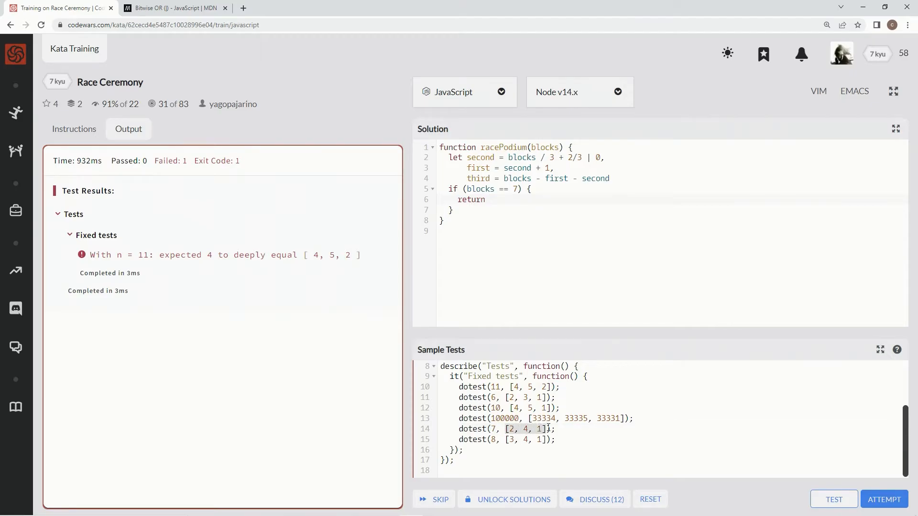
click(491, 199)
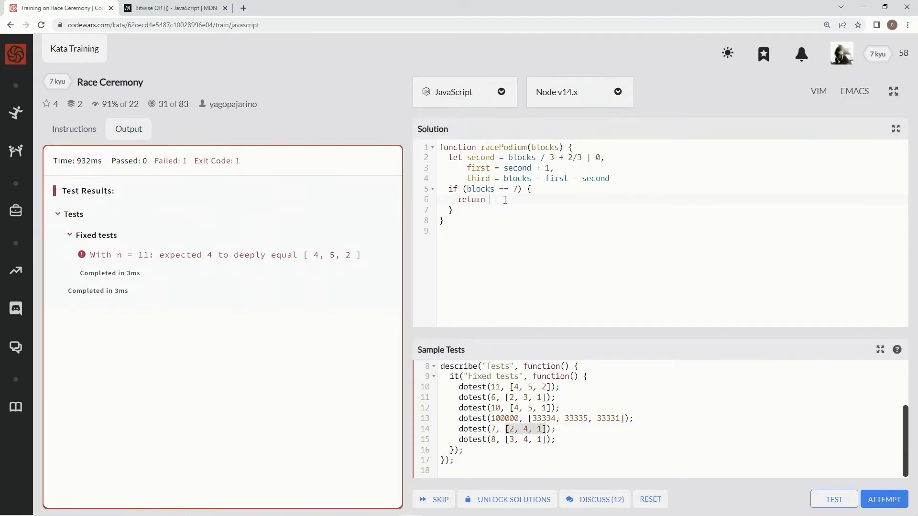
text([2, 4, 1])
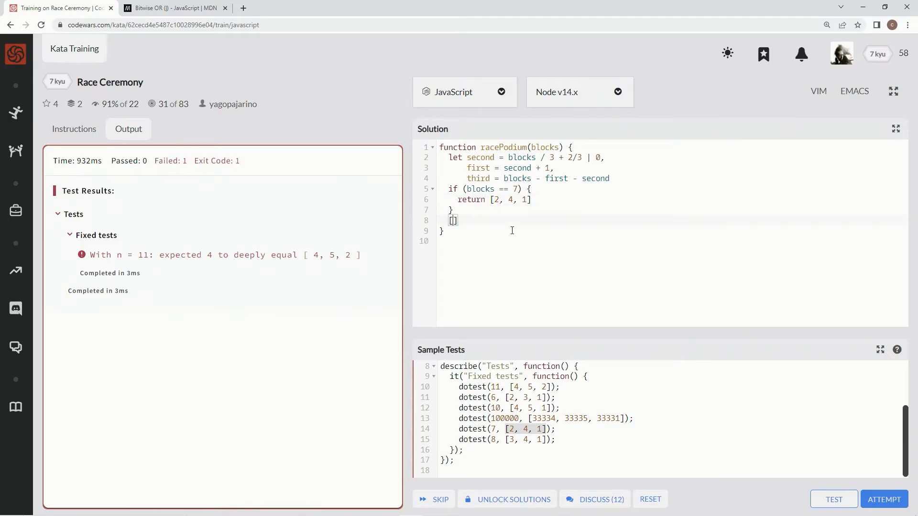
Step: Return [second, first, third] at the end of the function
text(re)
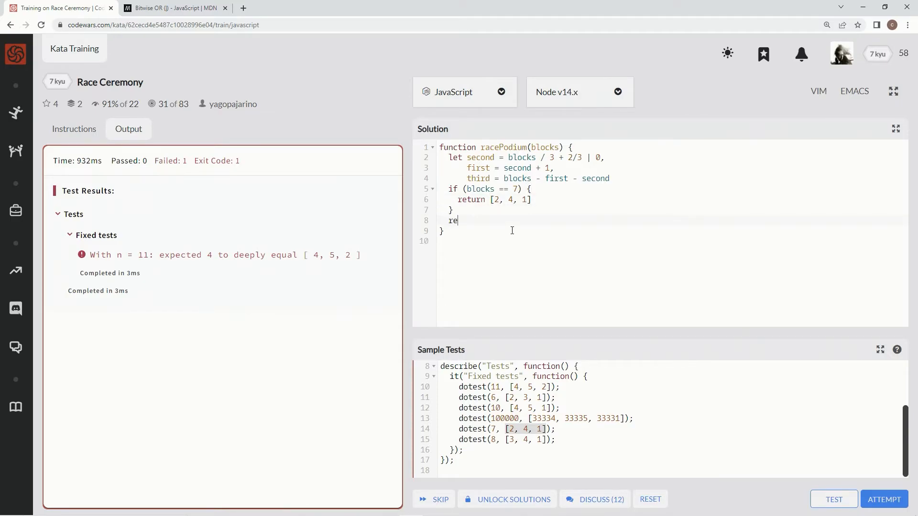
text(turn [])
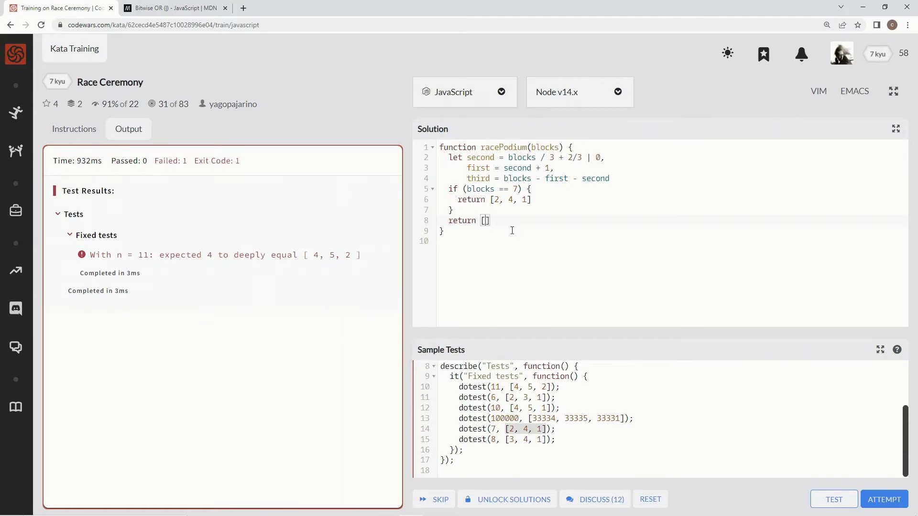
text(second, first, th)
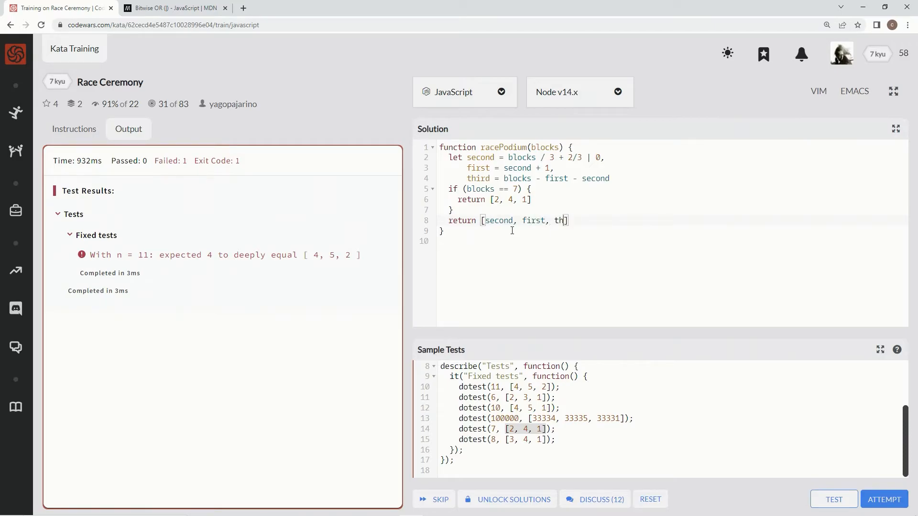
text(ird)
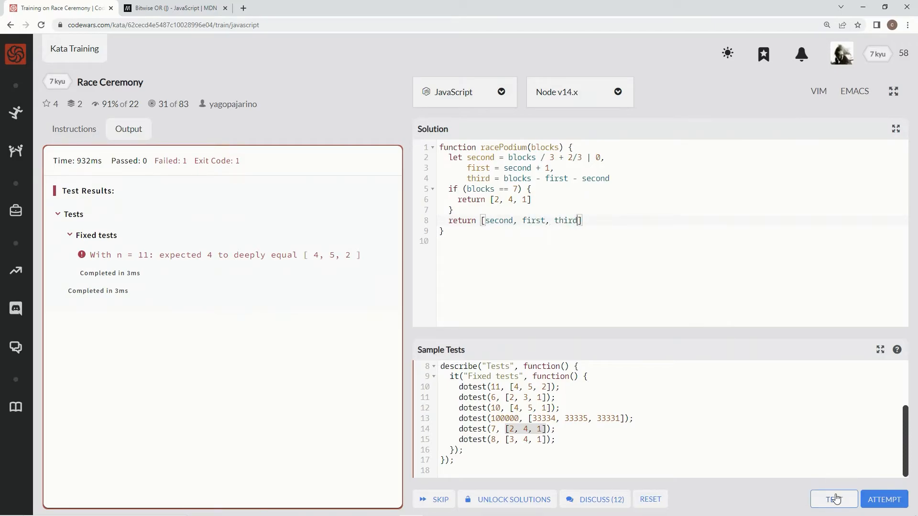
Step: Run the sample tests and then the full attempt, passing both fixed and random tests
click(834, 499)
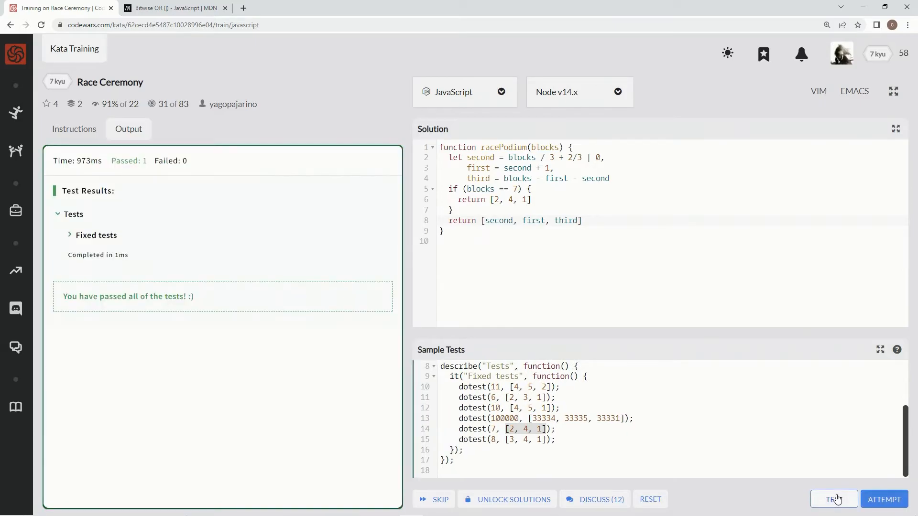
click(834, 499)
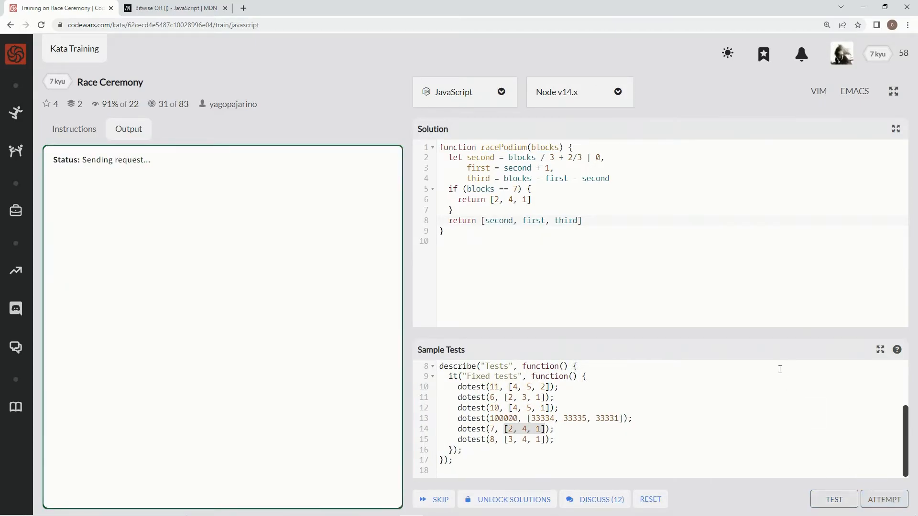
click(834, 499)
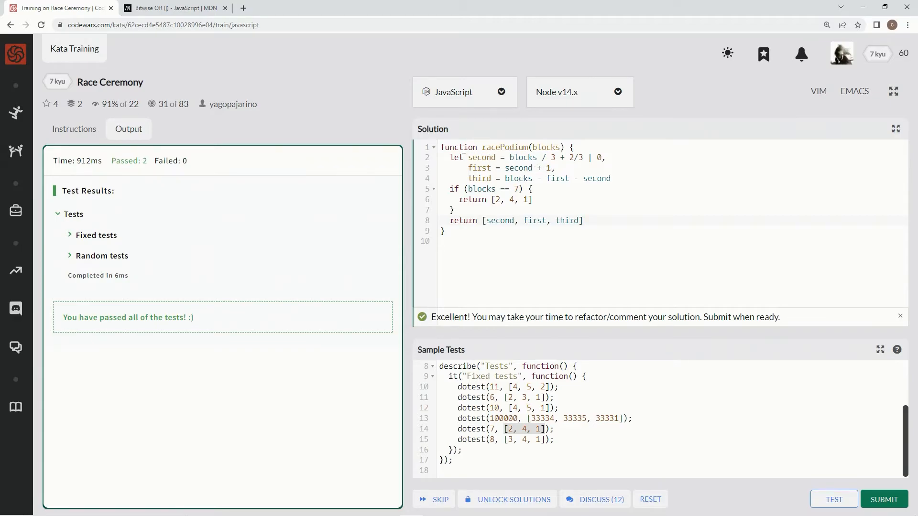
Step: Rewrite the declaration as 'const racePodium = blocks =>' with an IIFE body, showing the instructions
double_click(458, 148)
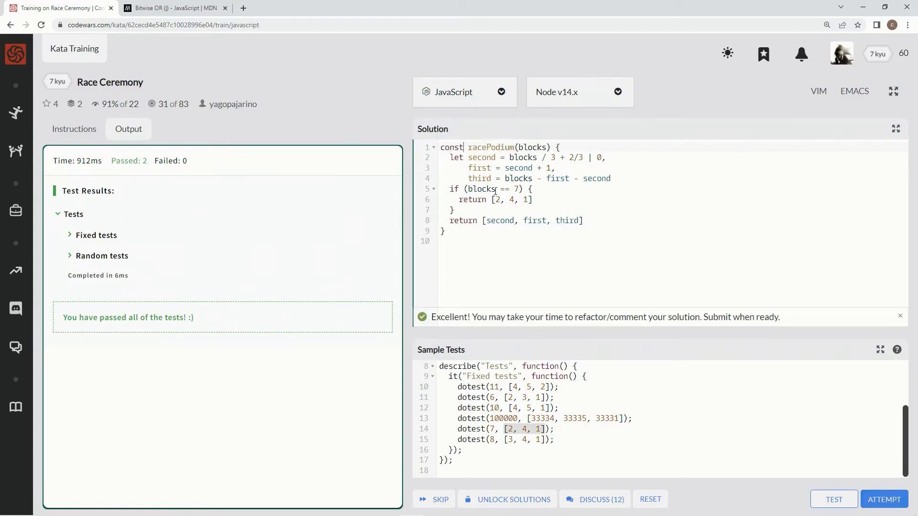
mouse_move(75, 129)
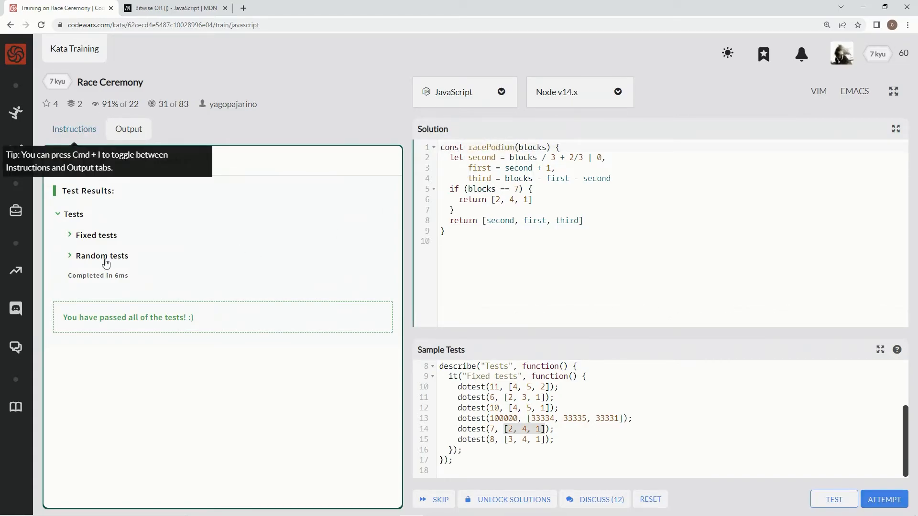
click(74, 129)
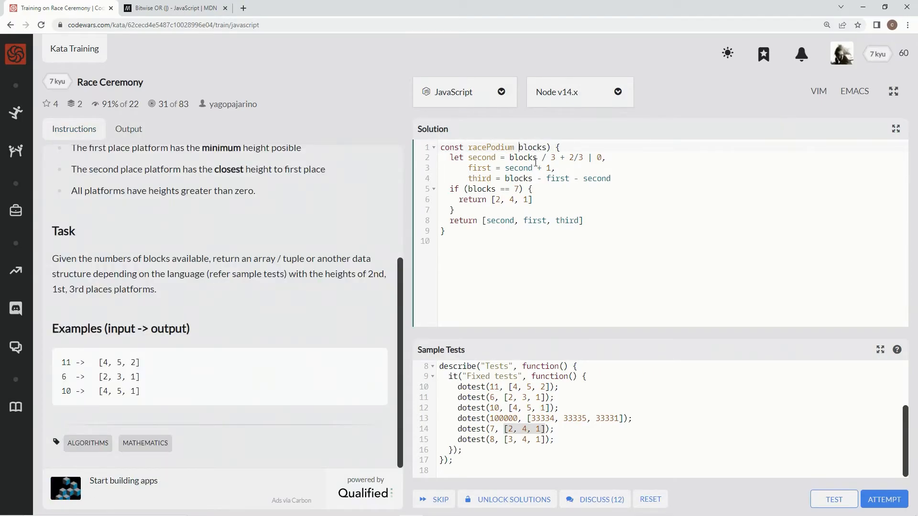
text(=)
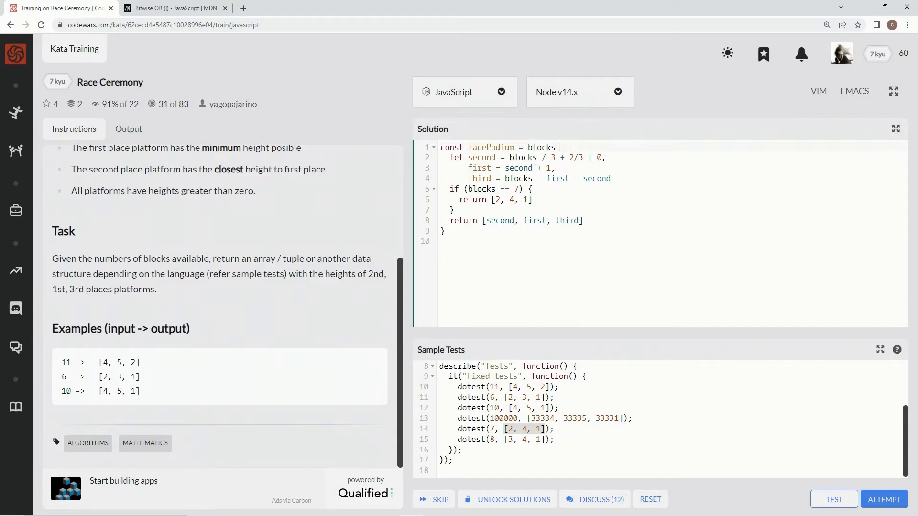
text(=>)
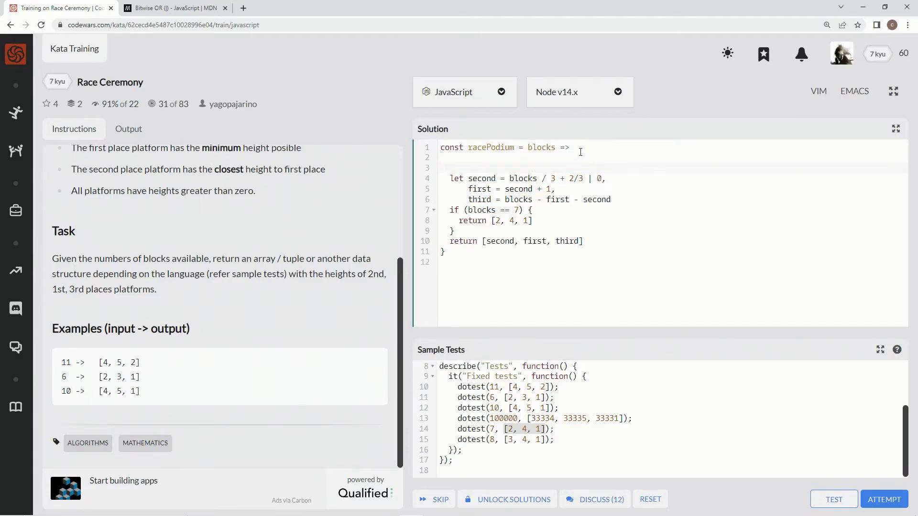
key(Enter)
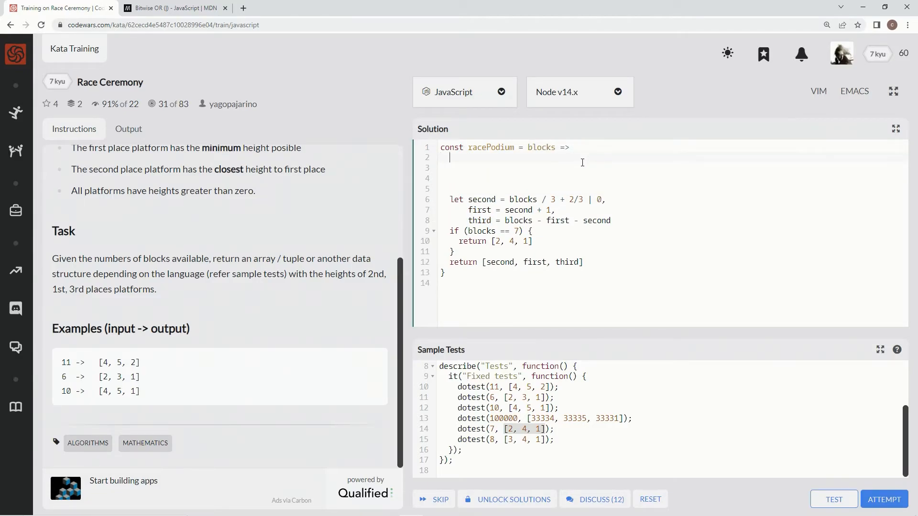
text(())
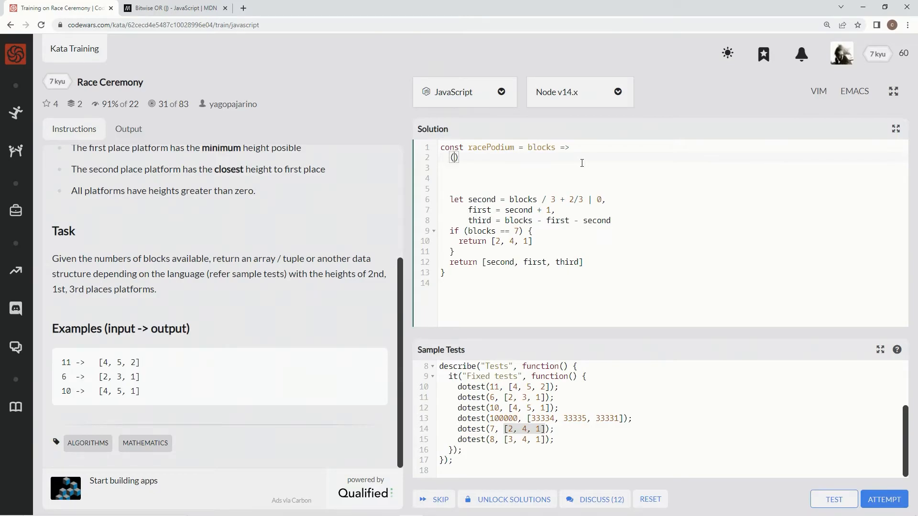
Step: Start the inner 'second =>' arrow with the ternary 'blocks == 7 ? [2, 4, 1] :'
text(second =>)
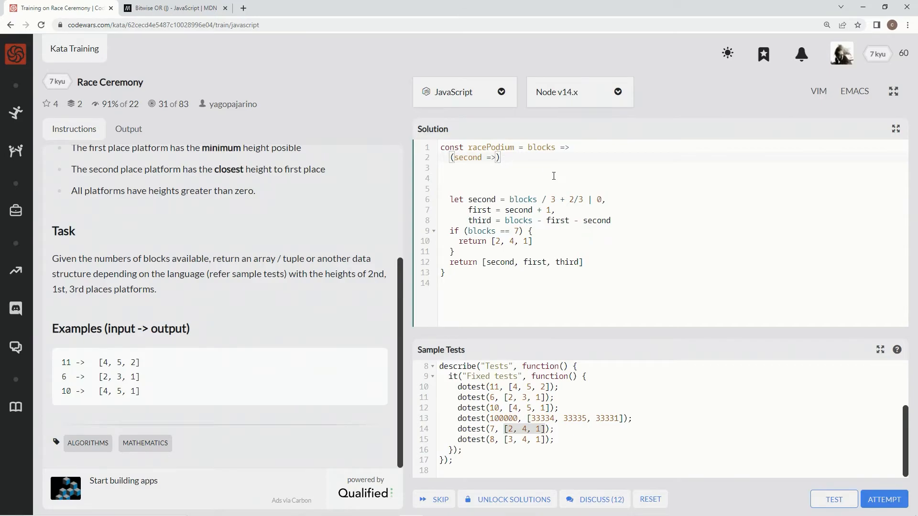
text(())
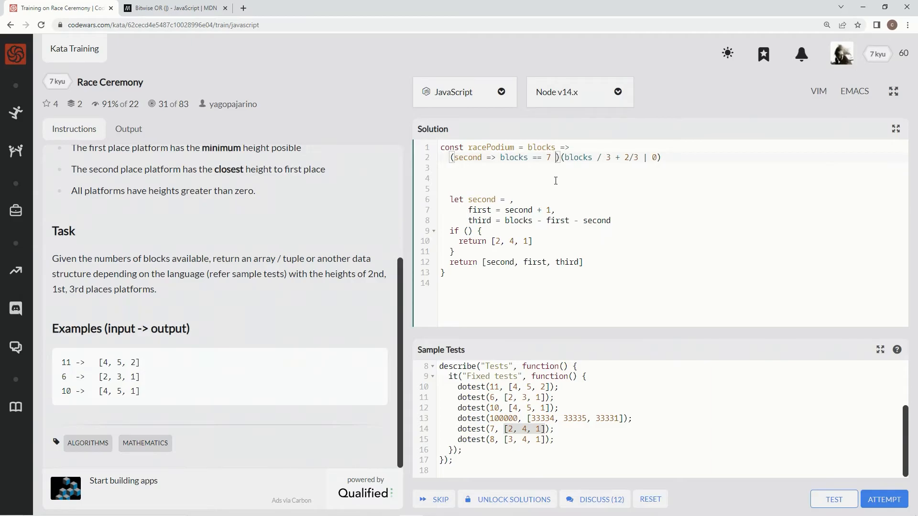
text(?)
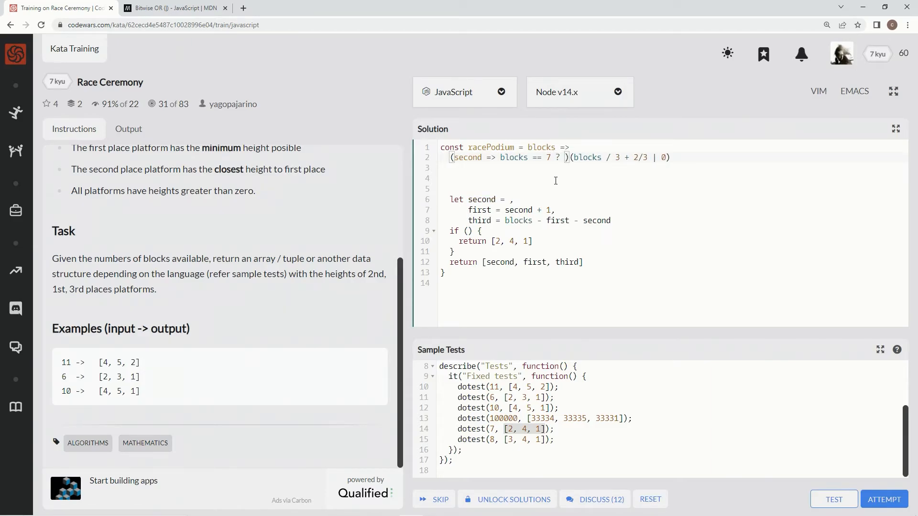
mouse_move(482, 250)
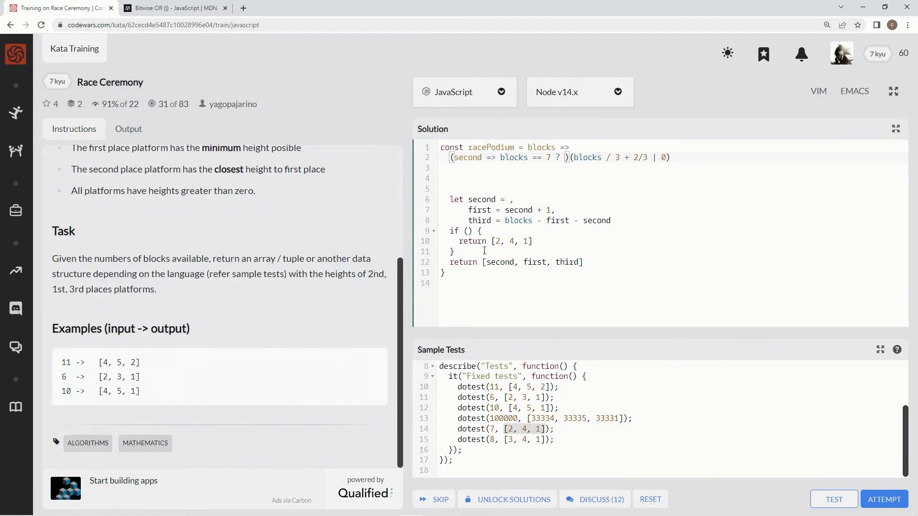
double_click(510, 241)
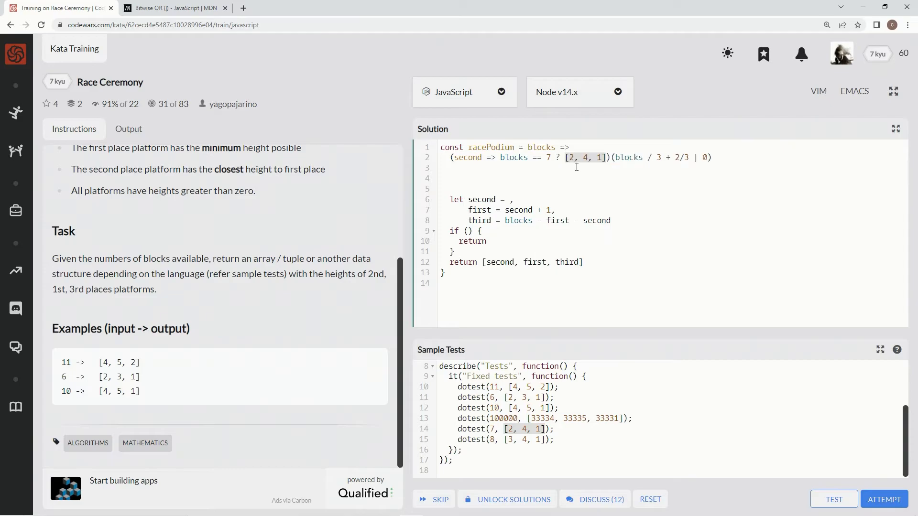
mouse_move(573, 162)
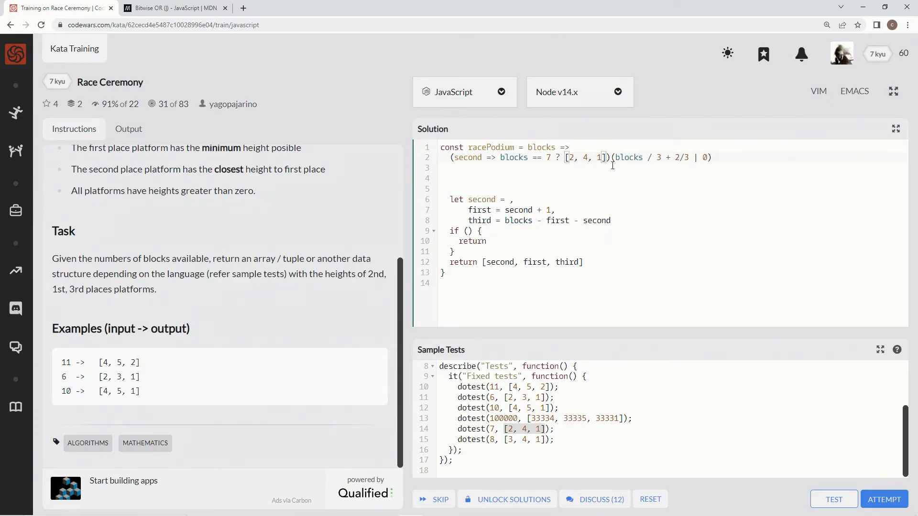
text(:)
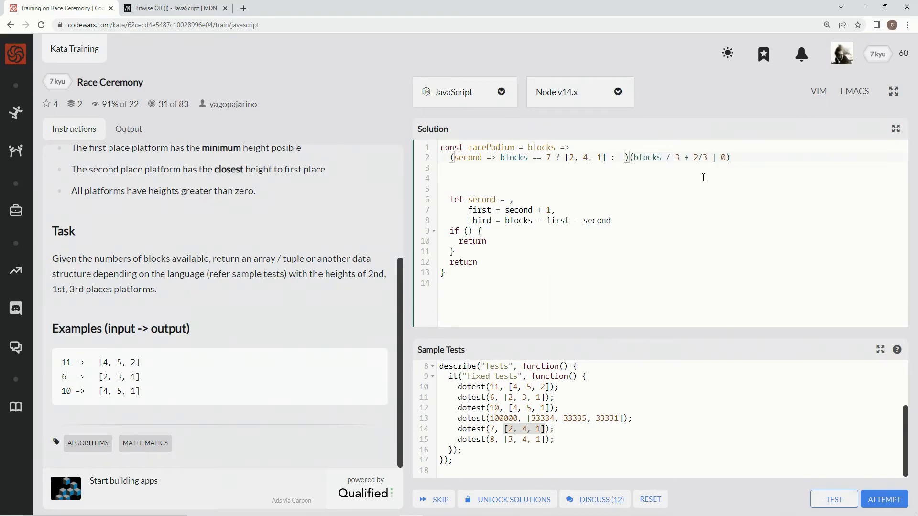
Step: Finish the ternary with [second, second + 1, third] and delete the old draft third line
text([second, first, third])
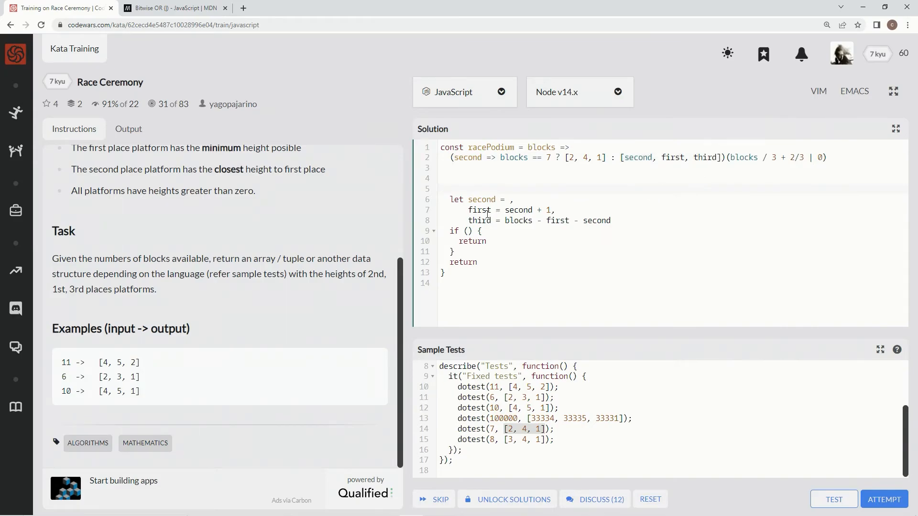
mouse_move(708, 154)
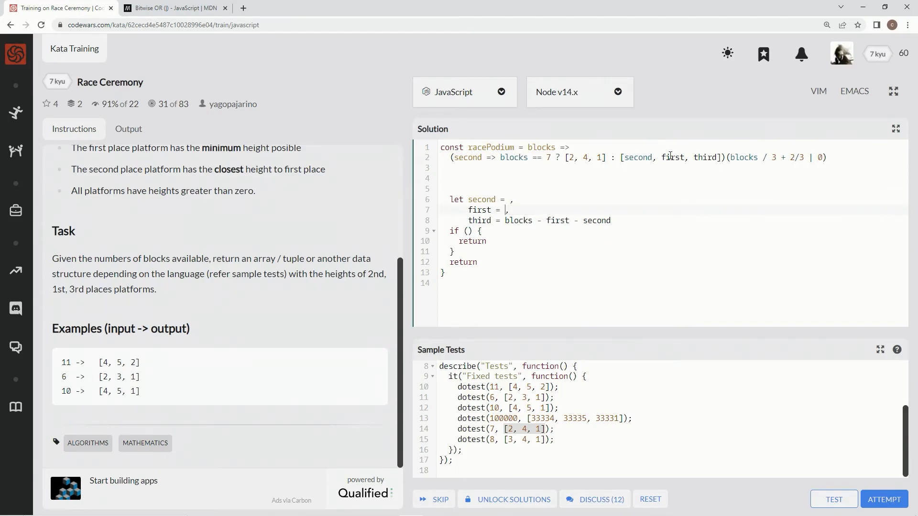
text(second + 1)
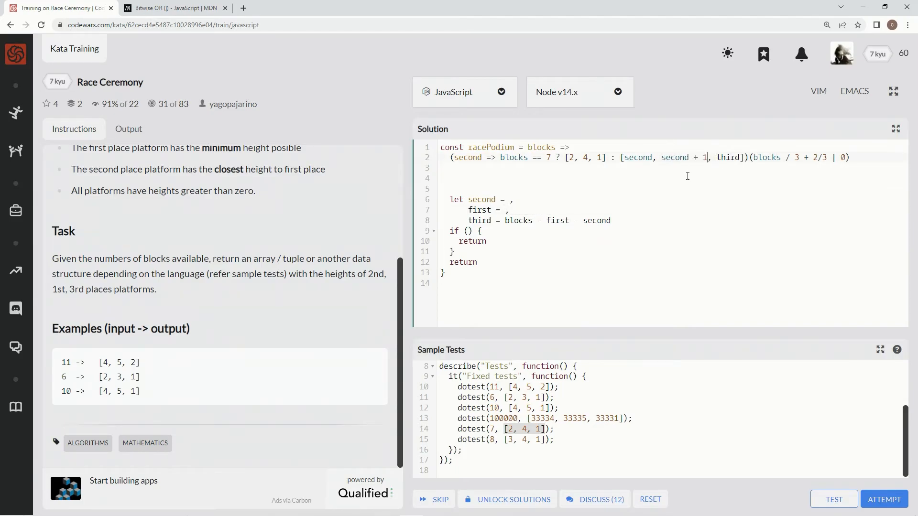
mouse_move(712, 178)
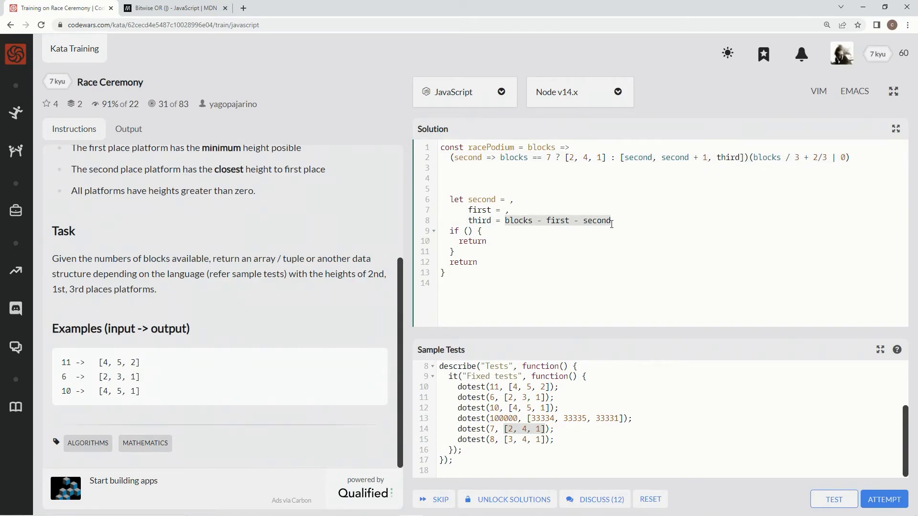
key(Delete)
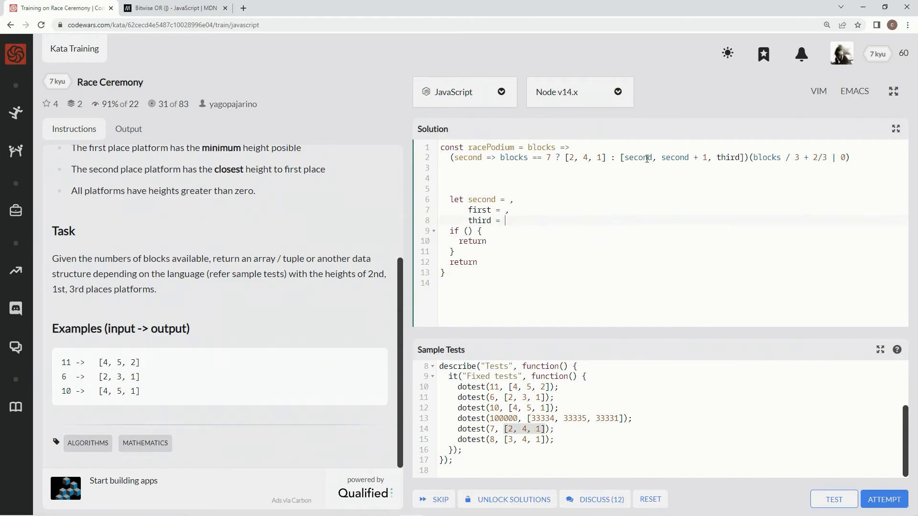
double_click(728, 158)
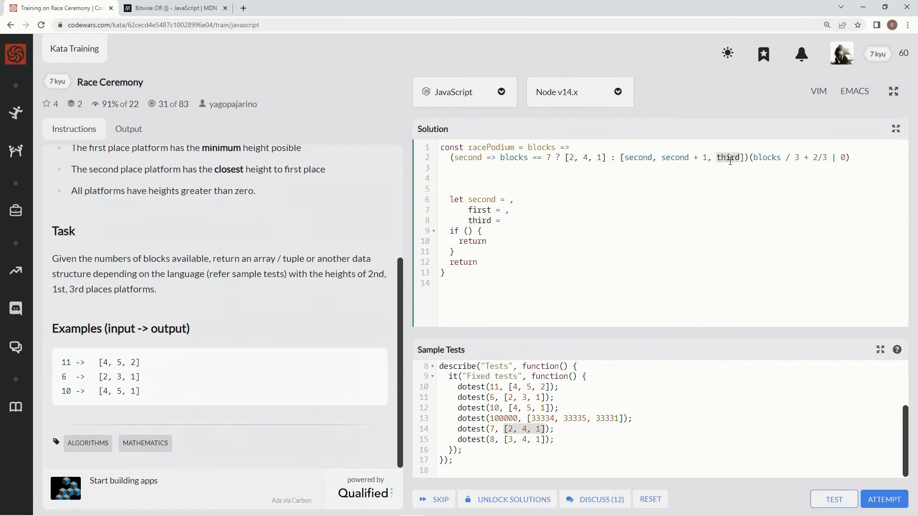
Step: Replace third with 'blocks - second * 2 - 1' in the returned array
text(blocks - first - second)
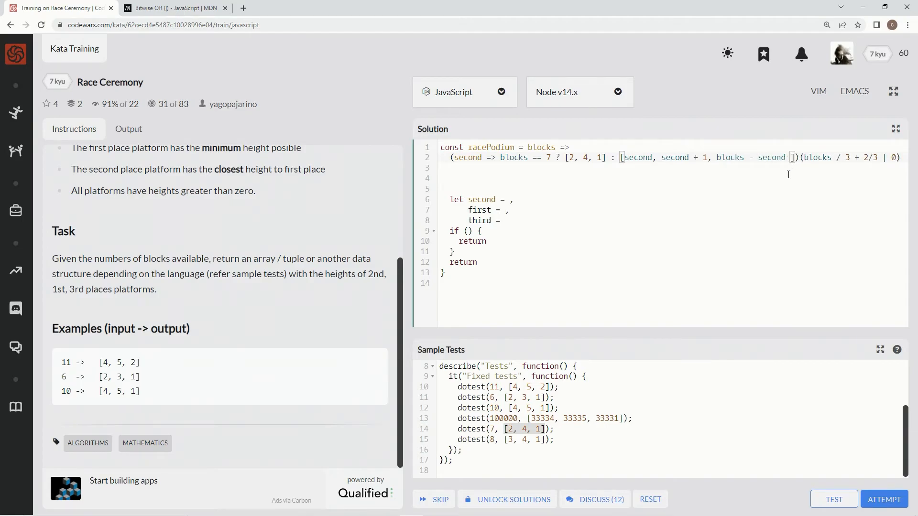
text(*)
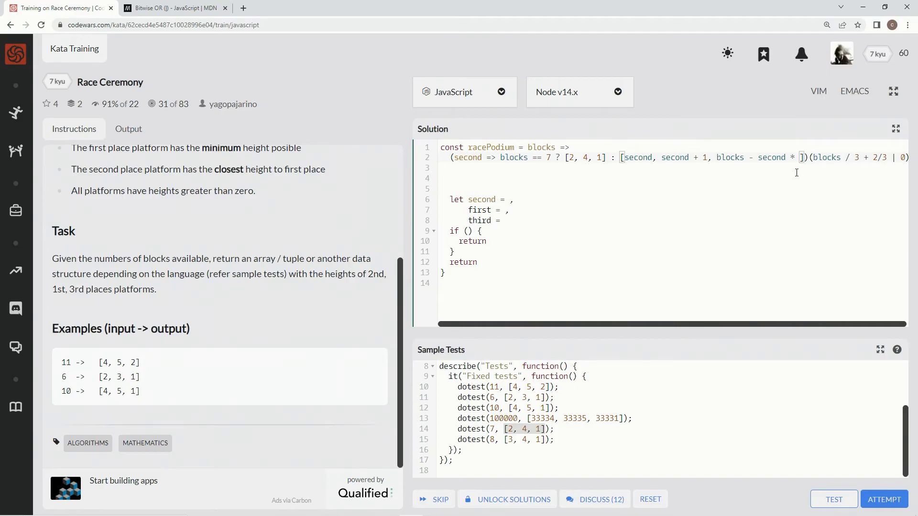
text(2)
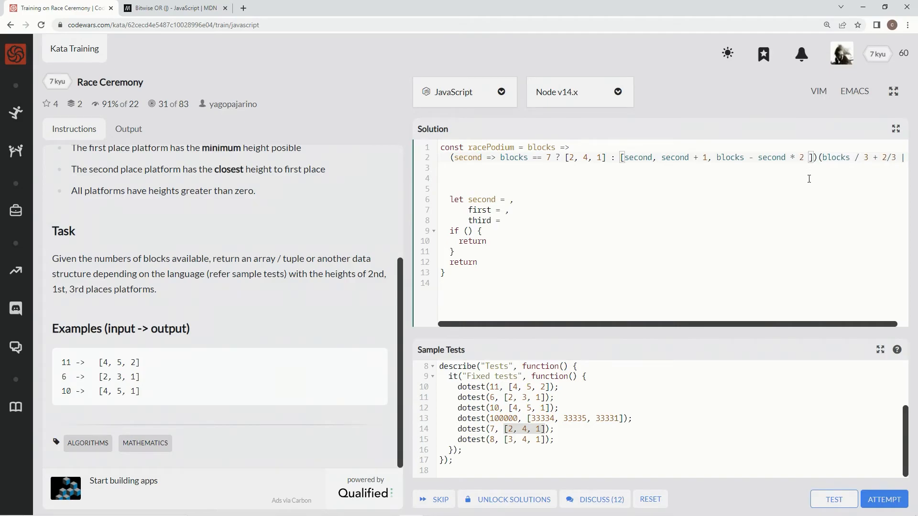
text(- 1)
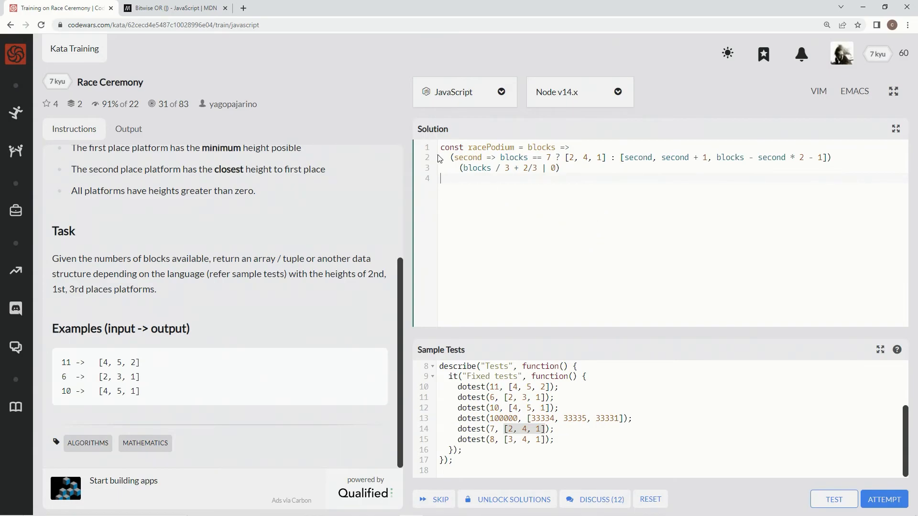
mouse_move(625, 238)
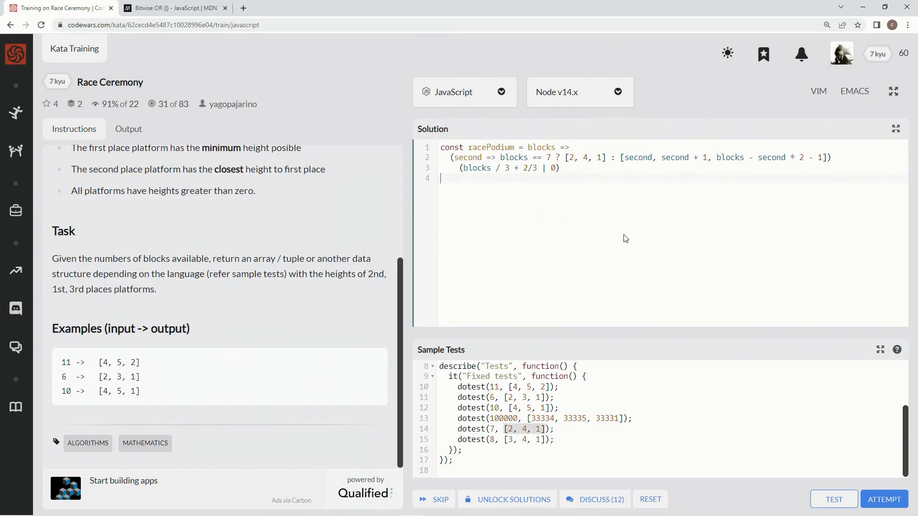
mouse_move(630, 234)
text( = )
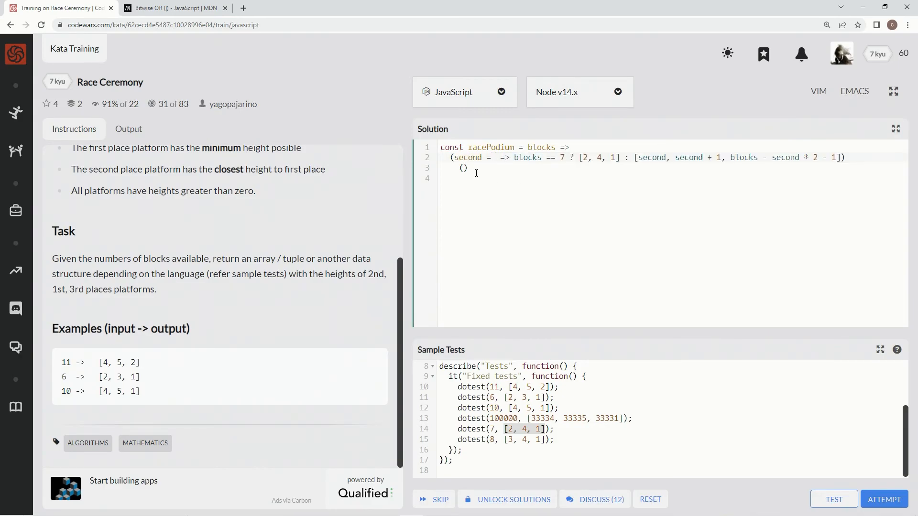
mouse_move(541, 169)
text(blocks / 3 + 2/3 | 0)
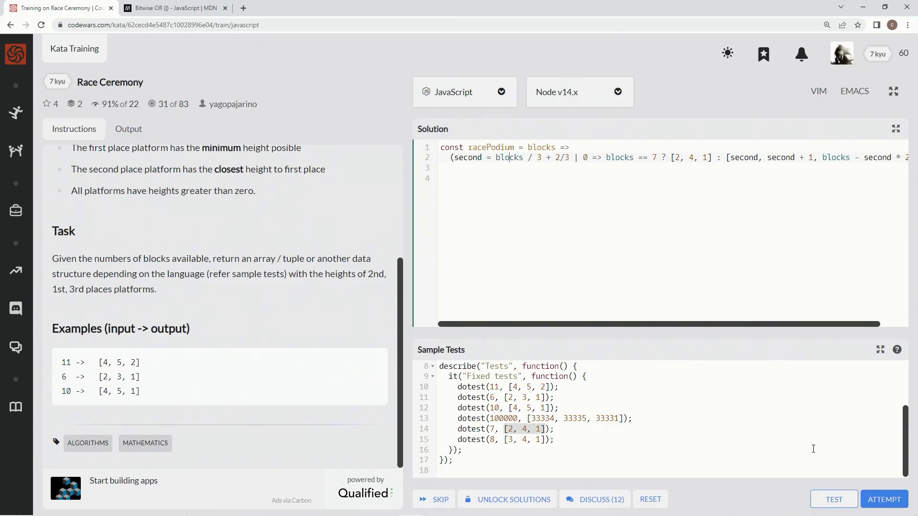
mouse_move(834, 499)
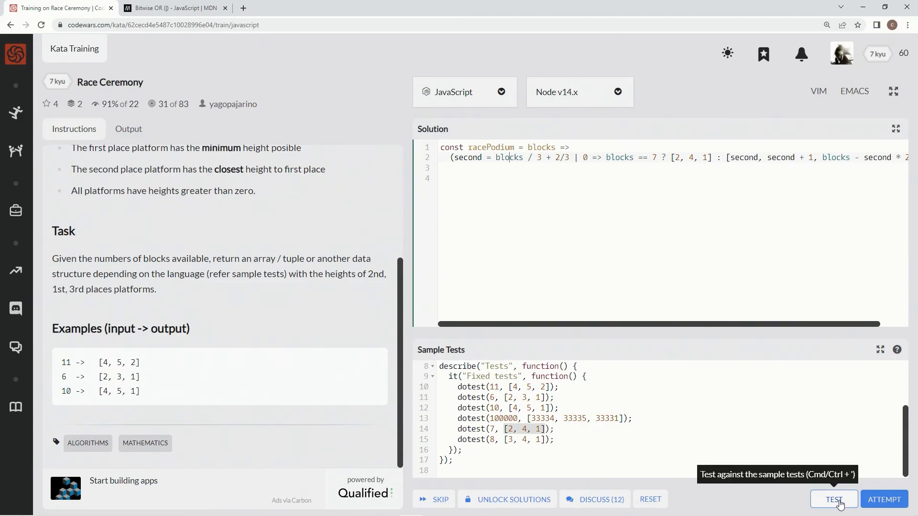
Step: Re-run the sample tests after fixing two syntax errors, restoring the immediately invoked 'second =>' arrow
click(833, 499)
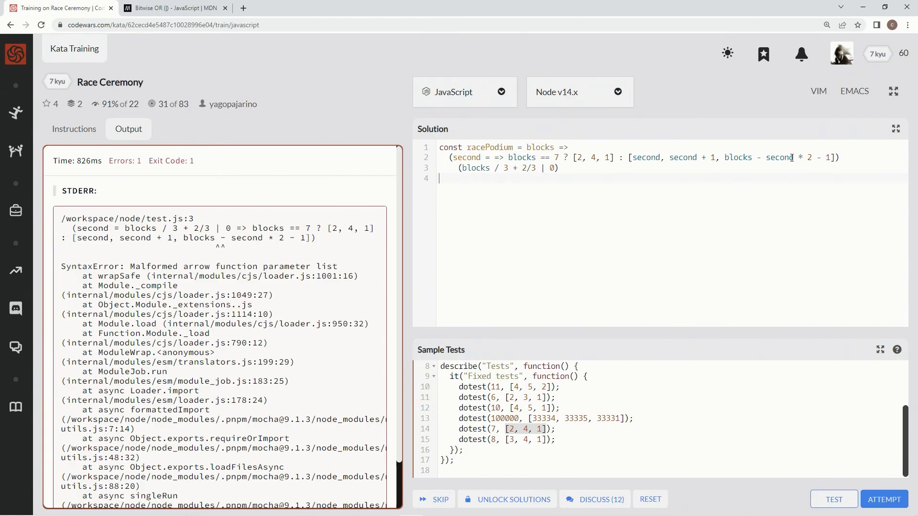
mouse_move(823, 203)
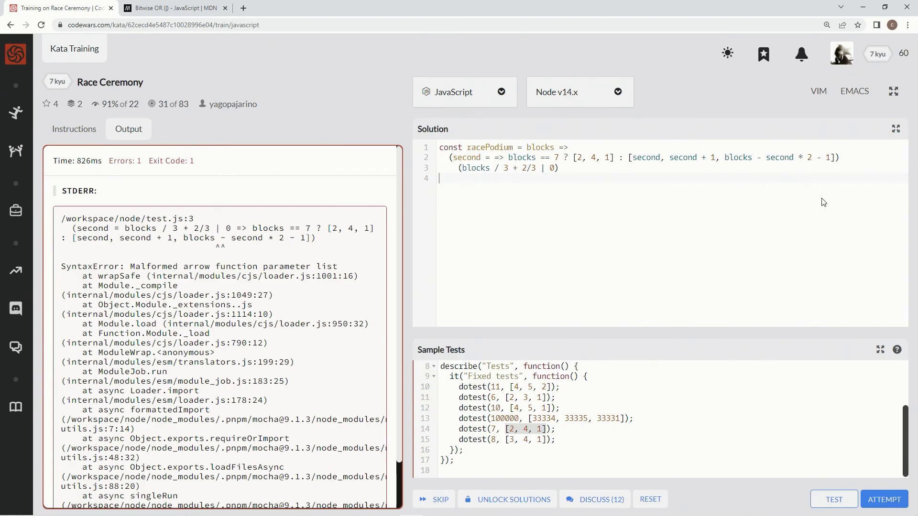
click(833, 499)
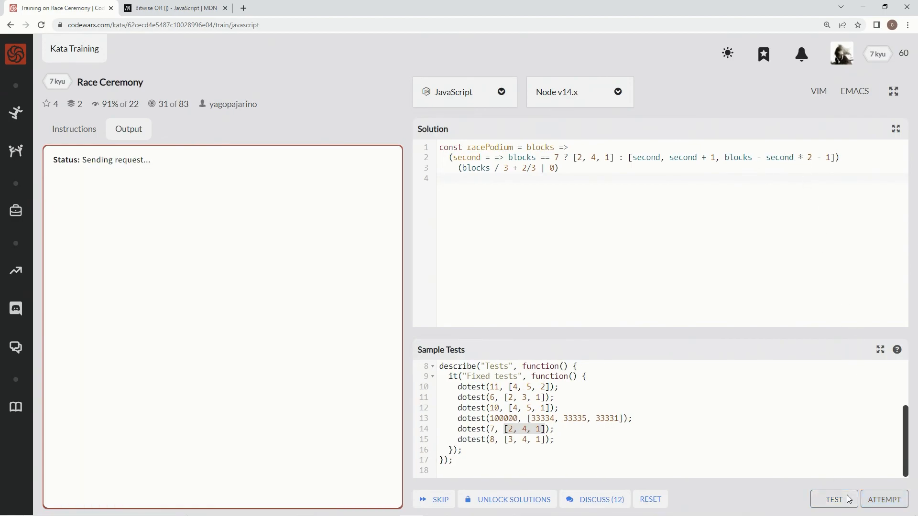
click(833, 499)
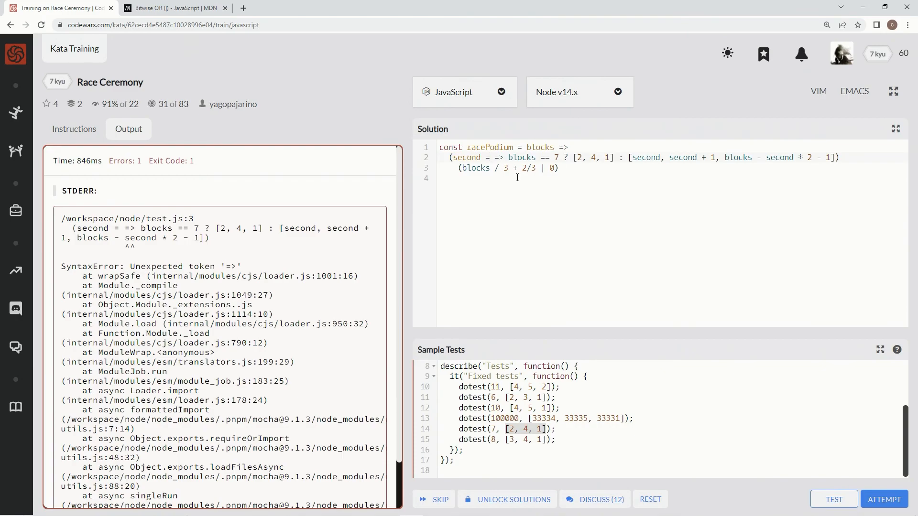
click(883, 499)
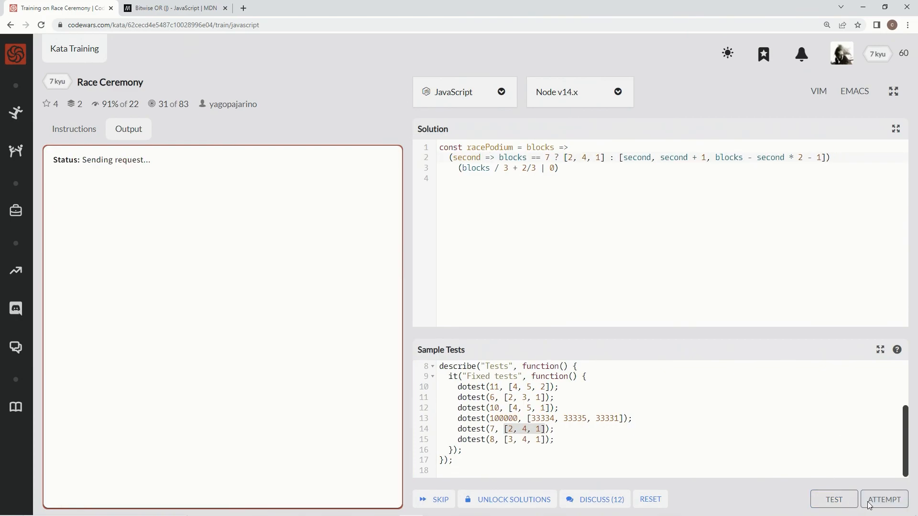
Step: Run the full test attempt, pass fixed and random tests, and submit the racePodium solution
click(883, 499)
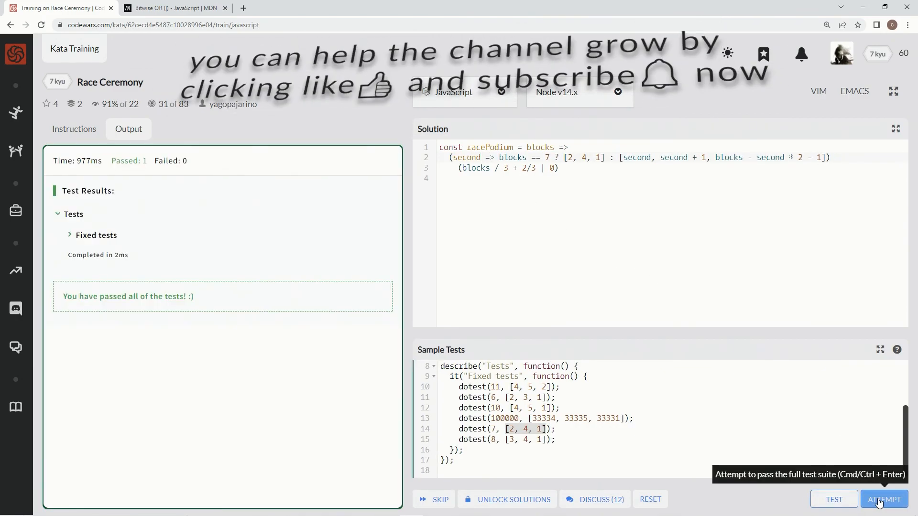
click(882, 499)
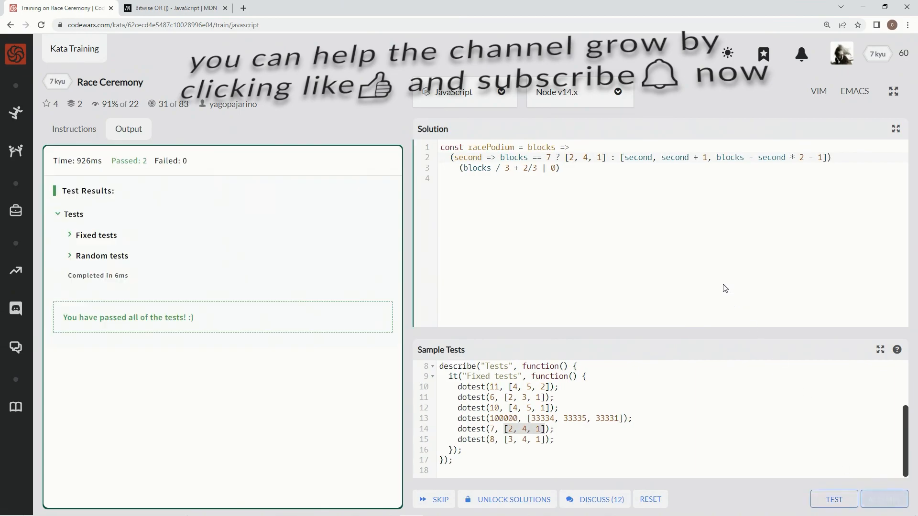
click(834, 499)
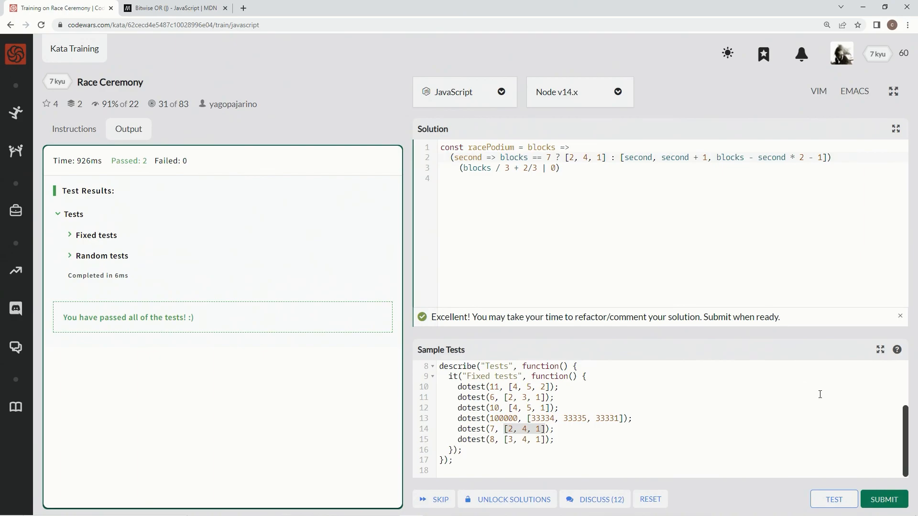
mouse_move(883, 499)
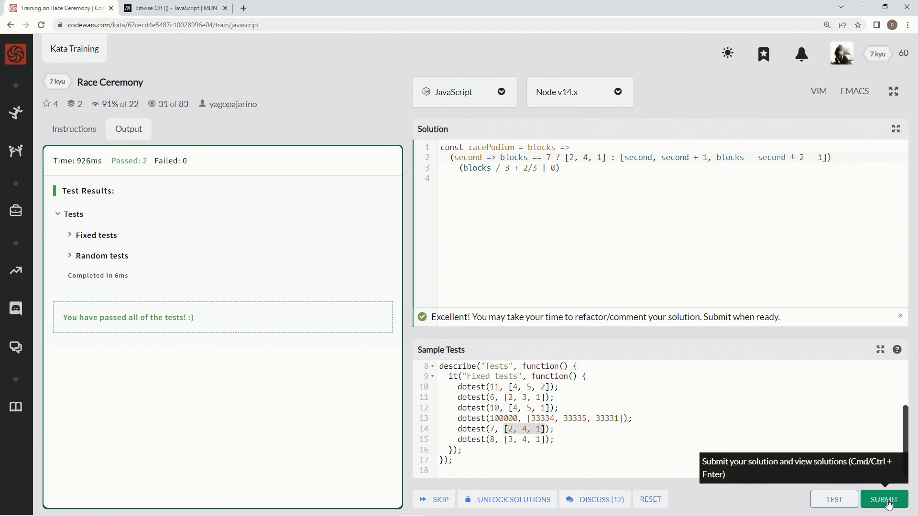
click(883, 499)
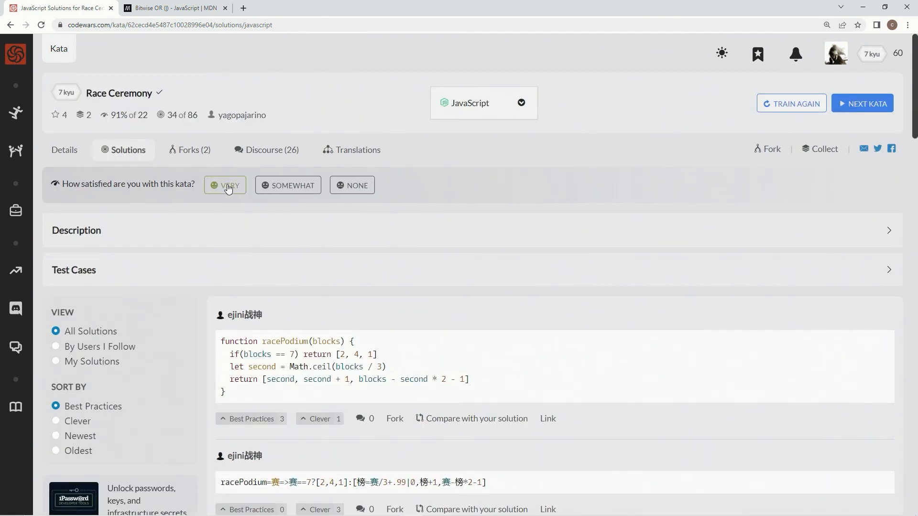
Step: Rate the kata Very satisfying, filter to My Solutions, and upvote Best Practices on it
click(56, 362)
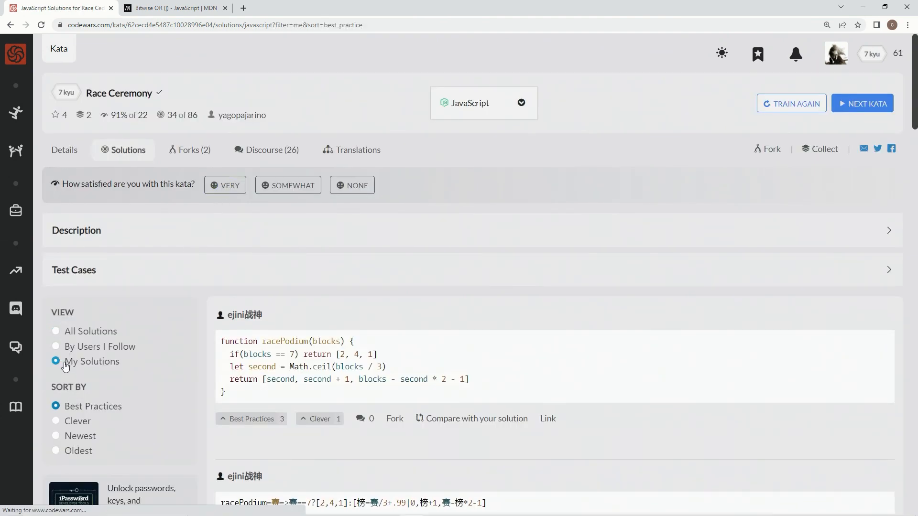
click(224, 185)
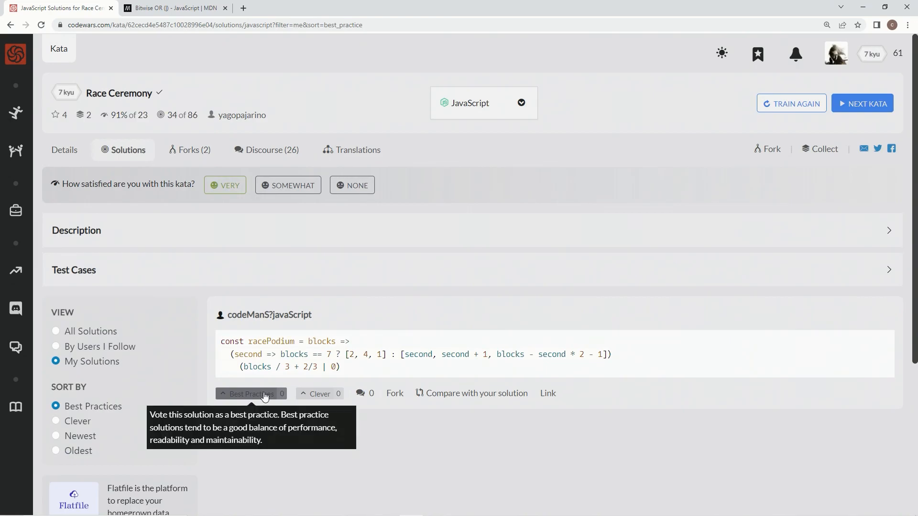
click(251, 393)
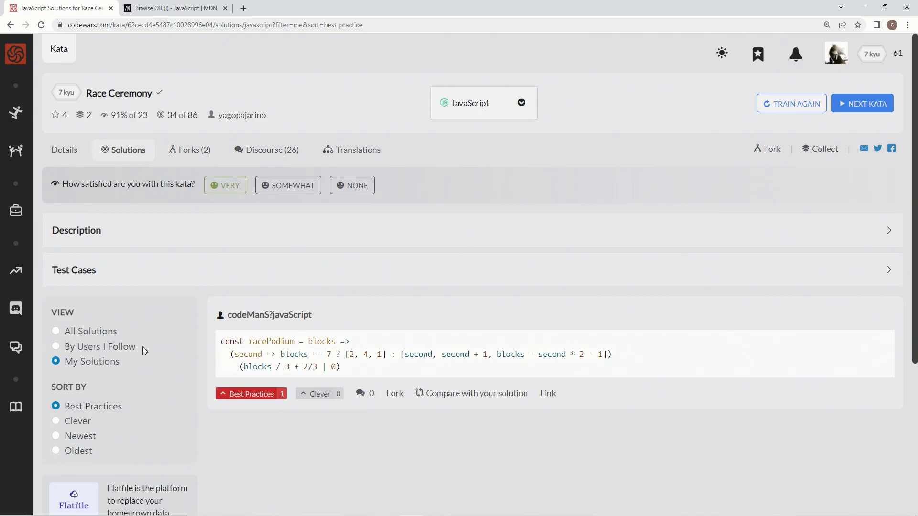